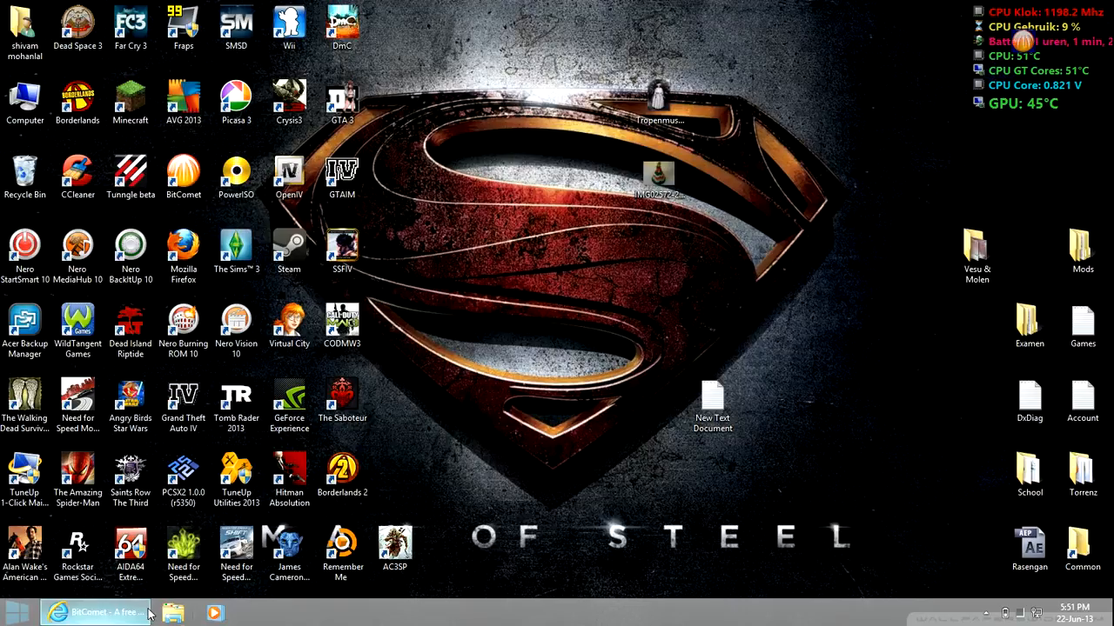
Start the 64-bit BitComet 1.36 HTTP download from bitcomet.com in Internet Explorer
{"action": "left_click", "coordinate": [87, 608]}
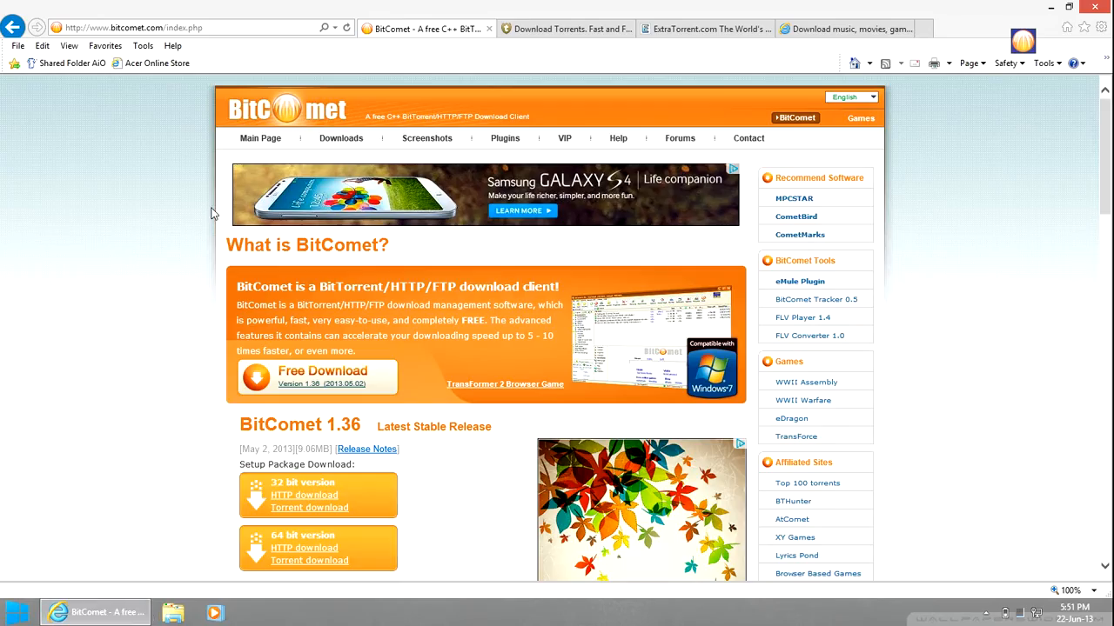
{"action": "scroll", "scroll_direction": "down", "scroll_amount": 3}
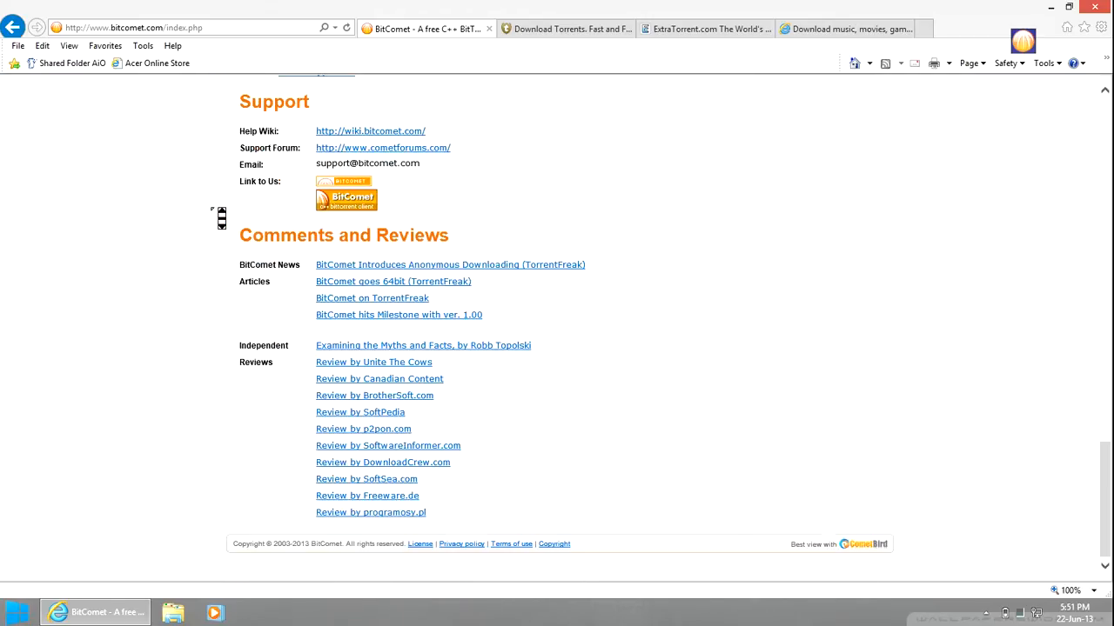
{"action": "scroll", "scroll_direction": "up", "scroll_amount": 3}
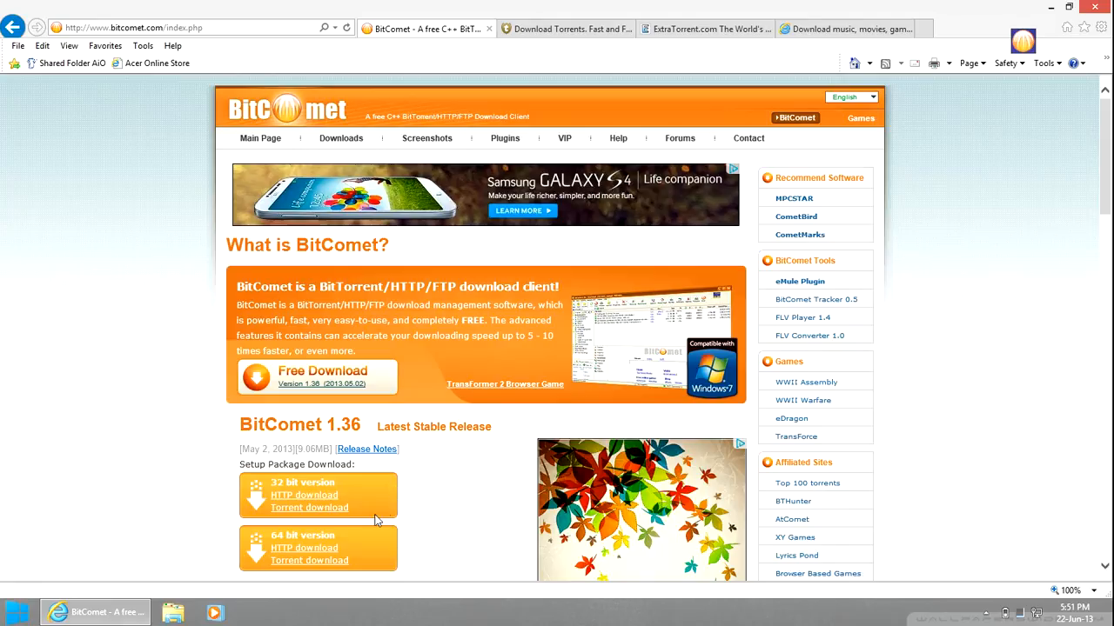
{"action": "mouse_move", "coordinate": [310, 555]}
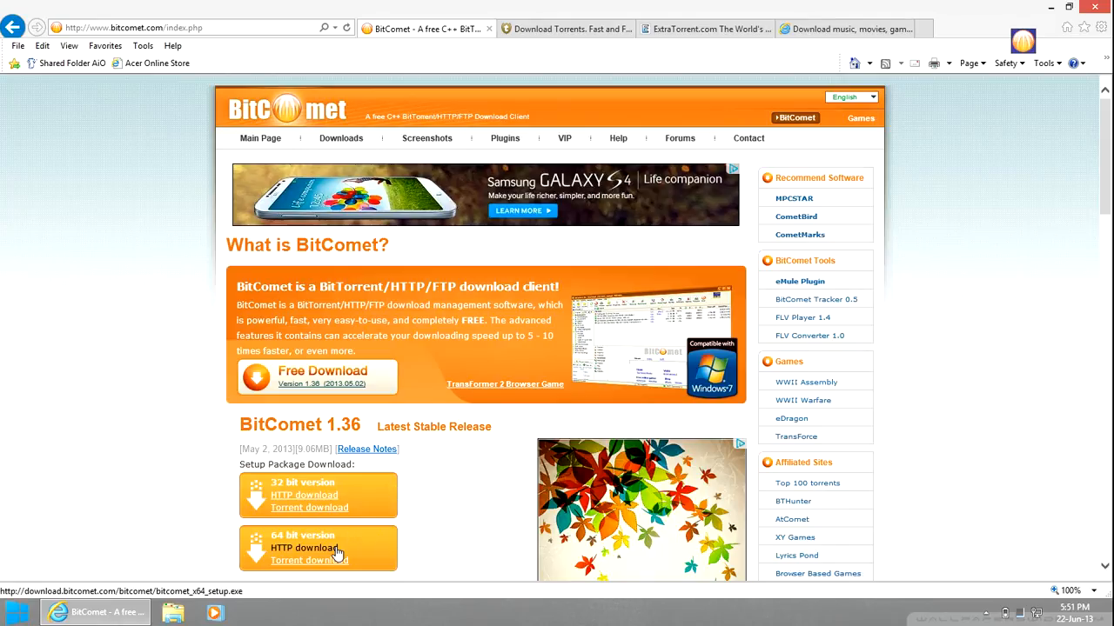
{"action": "left_click", "coordinate": [303, 547]}
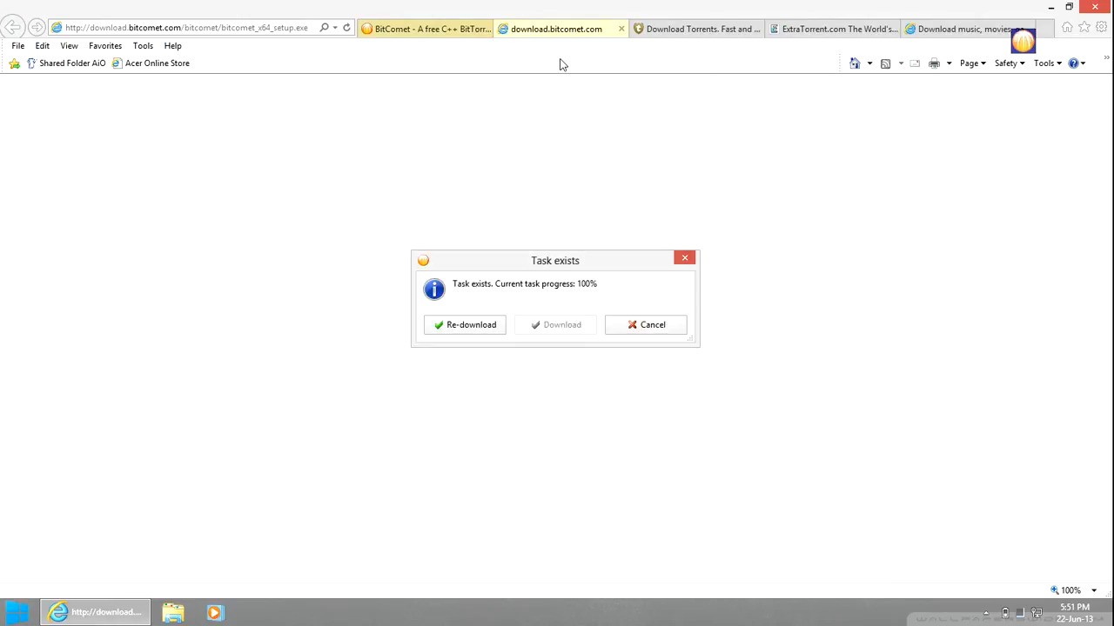
{"action": "mouse_move", "coordinate": [599, 289]}
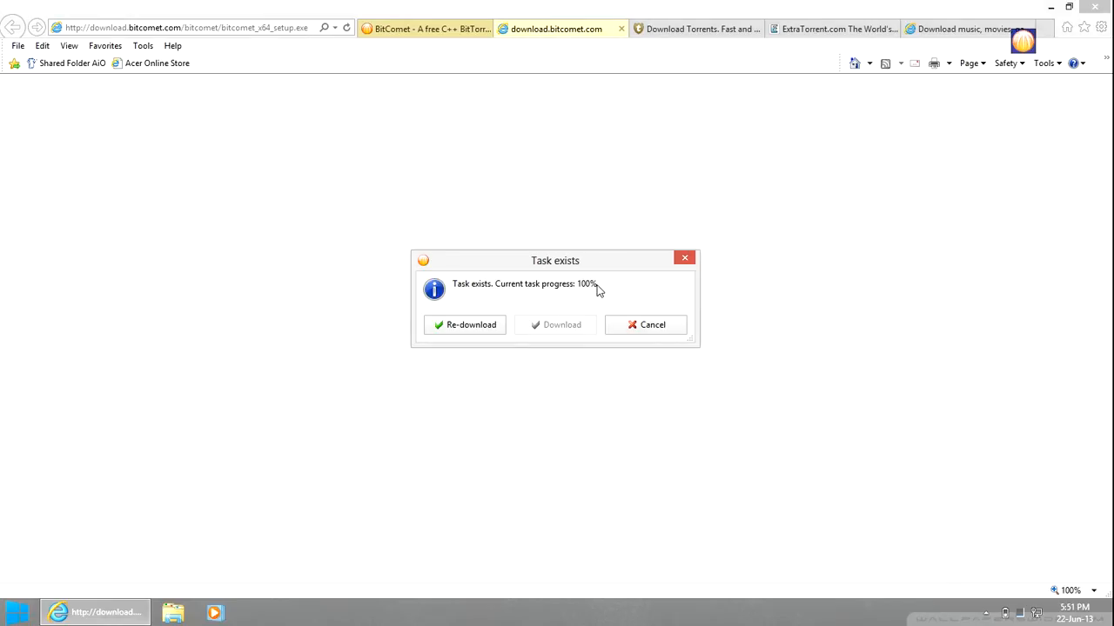
{"action": "mouse_move", "coordinate": [683, 266]}
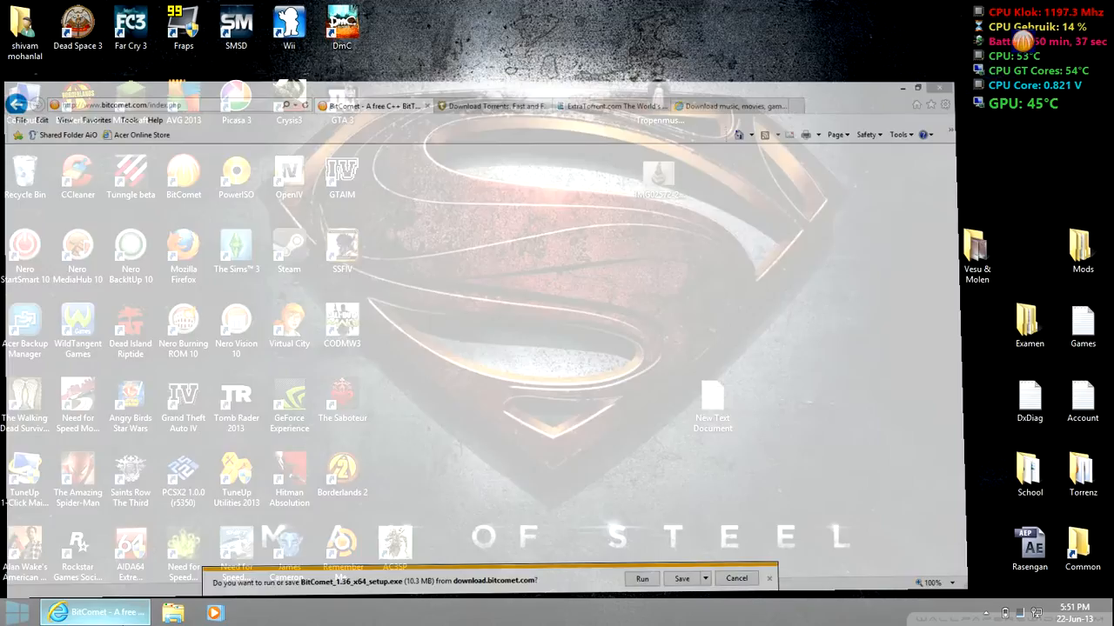
Launch BitComet_1.36_x64_setup from the Downloads folder
{"action": "left_click", "coordinate": [736, 578]}
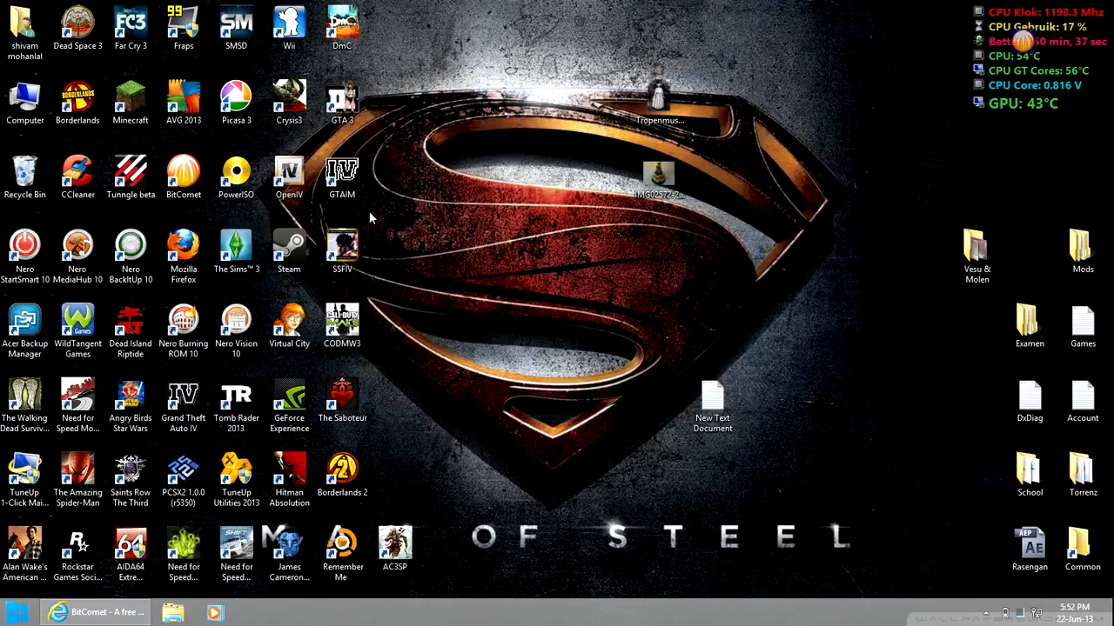
{"action": "double_click", "coordinate": [21, 104]}
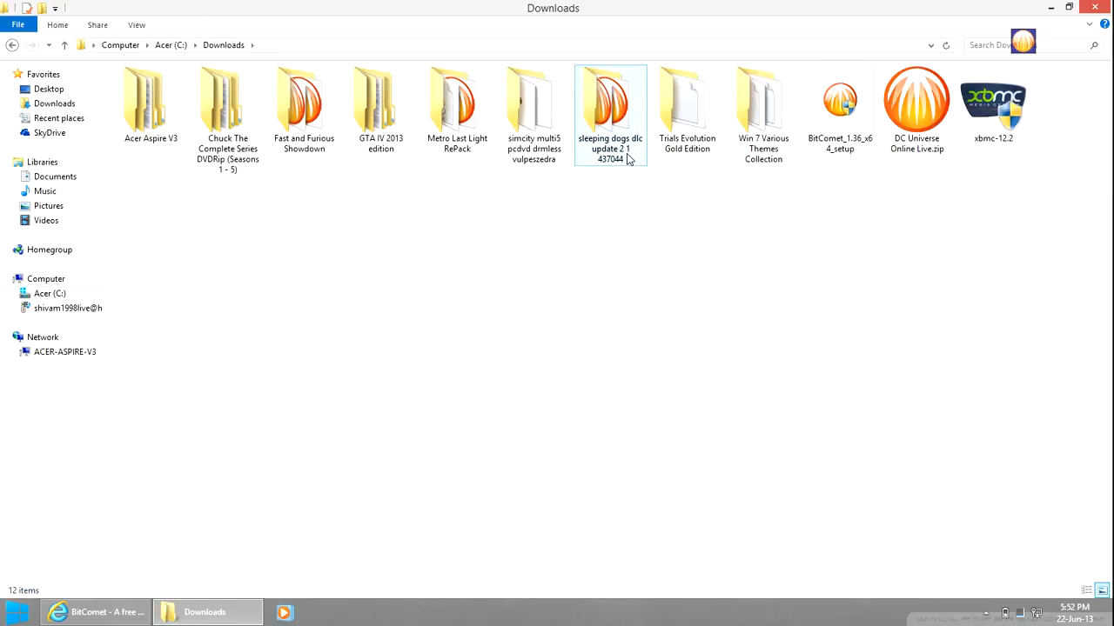
{"action": "left_click", "coordinate": [839, 99]}
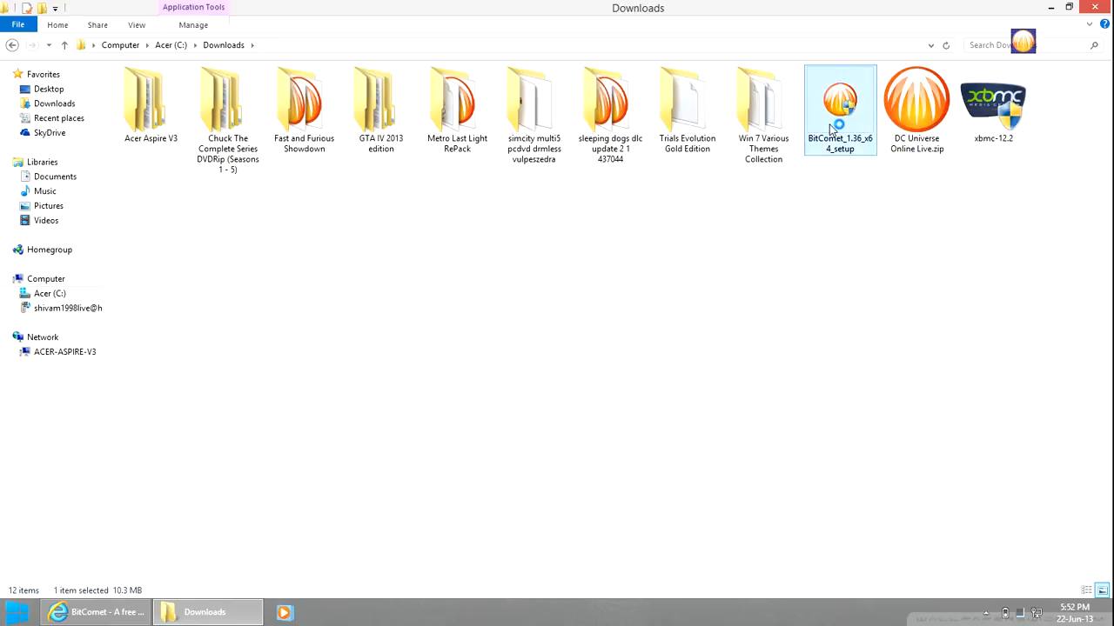
{"action": "double_click", "coordinate": [837, 99]}
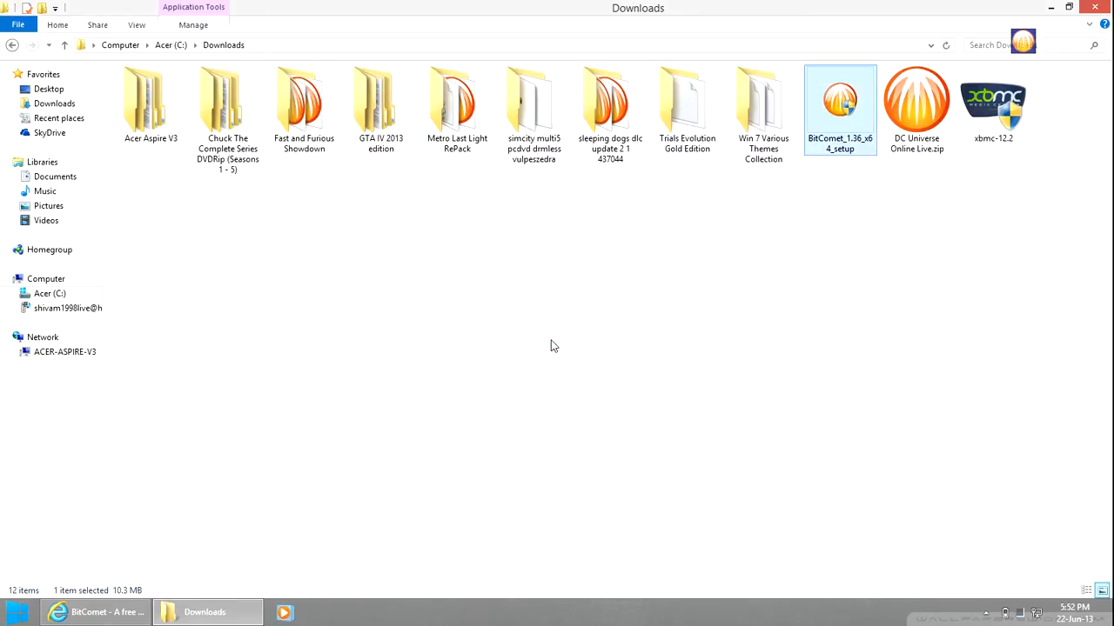
Accept the license and privacy policy and decline the Google Chrome offer
{"action": "double_click", "coordinate": [839, 97]}
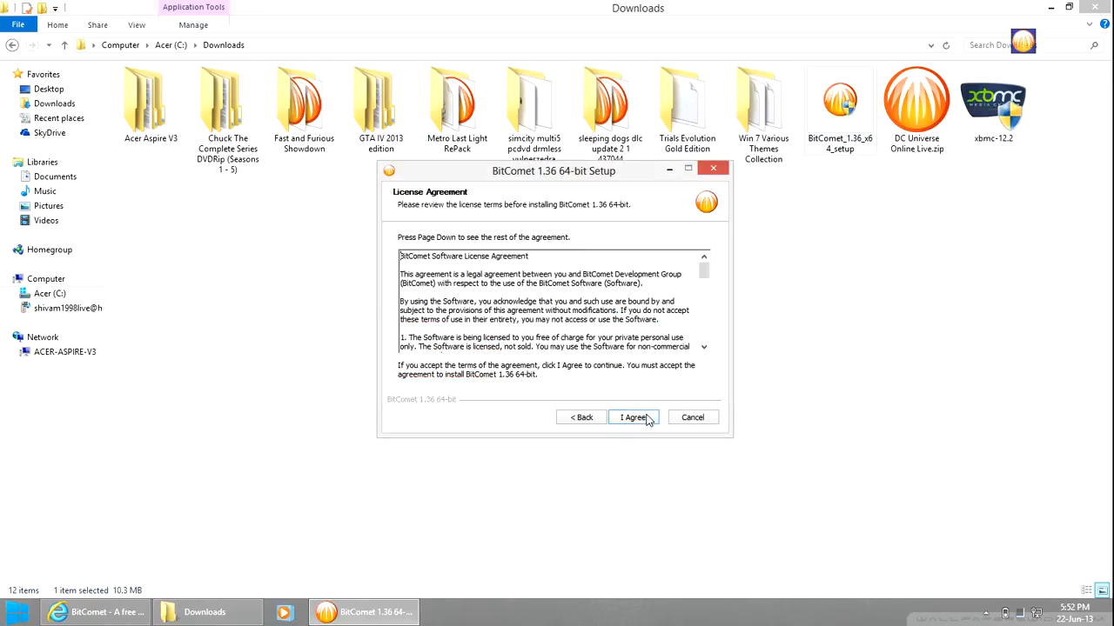
{"action": "left_click", "coordinate": [633, 418]}
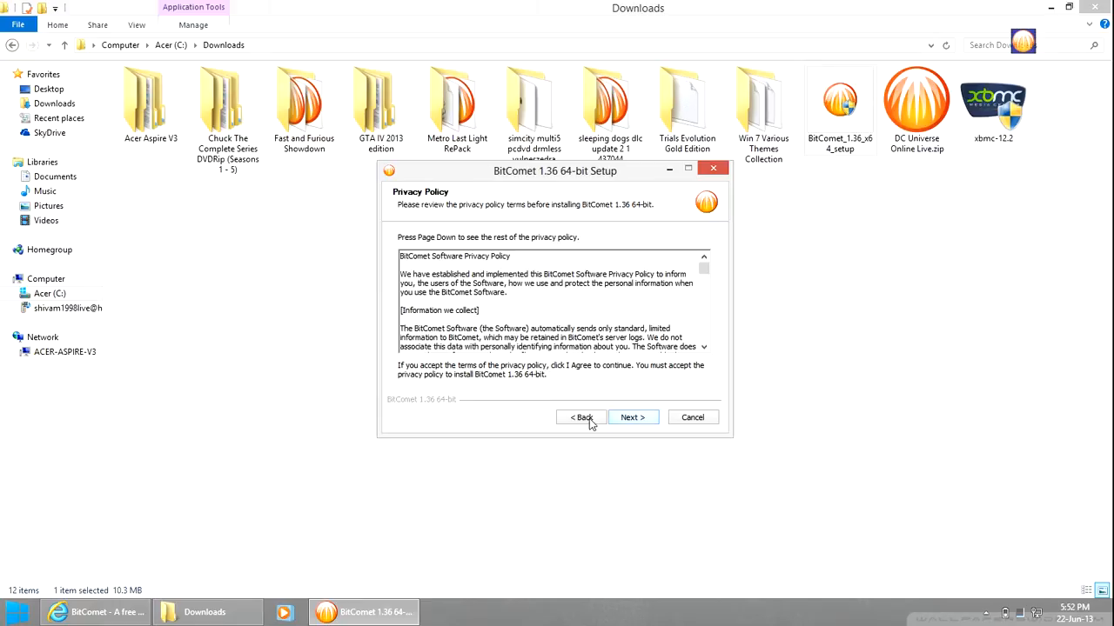
{"action": "left_click", "coordinate": [633, 417]}
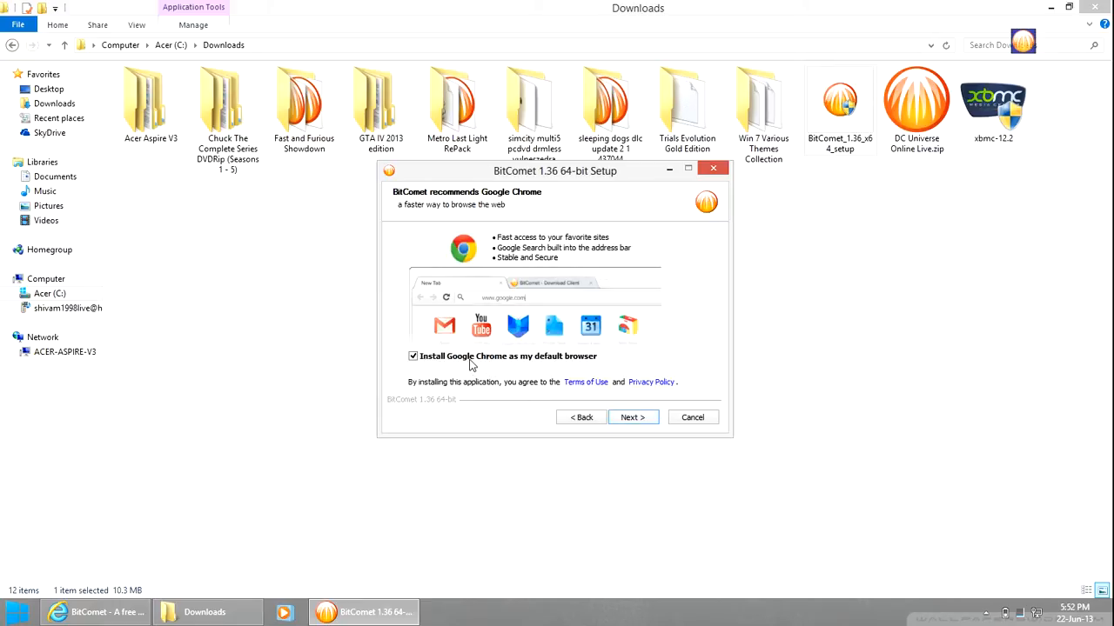
{"action": "left_click", "coordinate": [412, 355]}
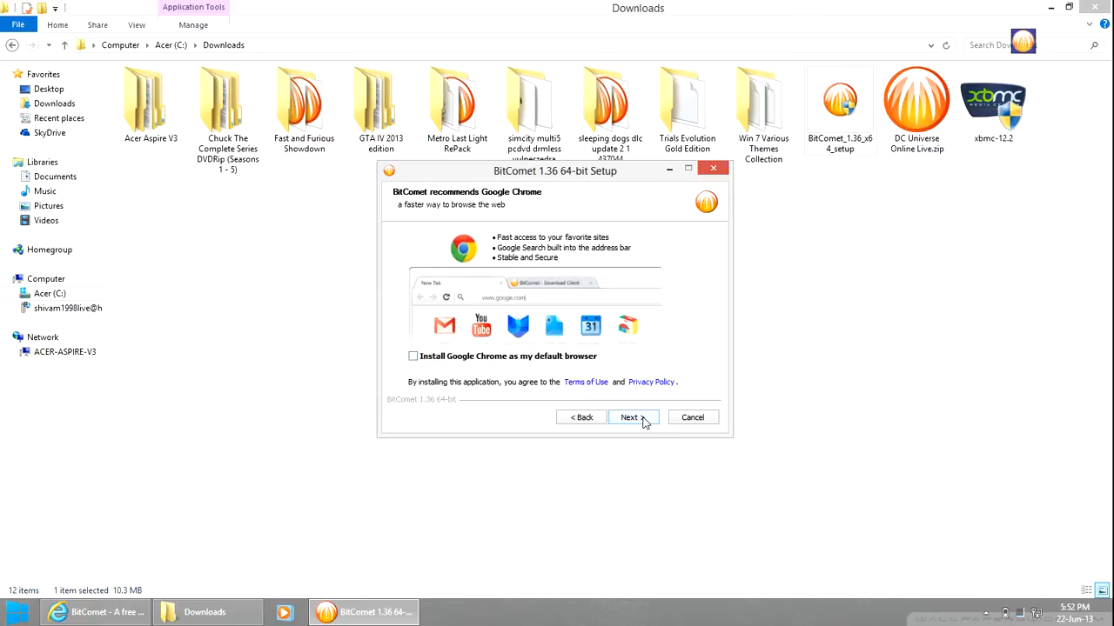
{"action": "left_click", "coordinate": [633, 417]}
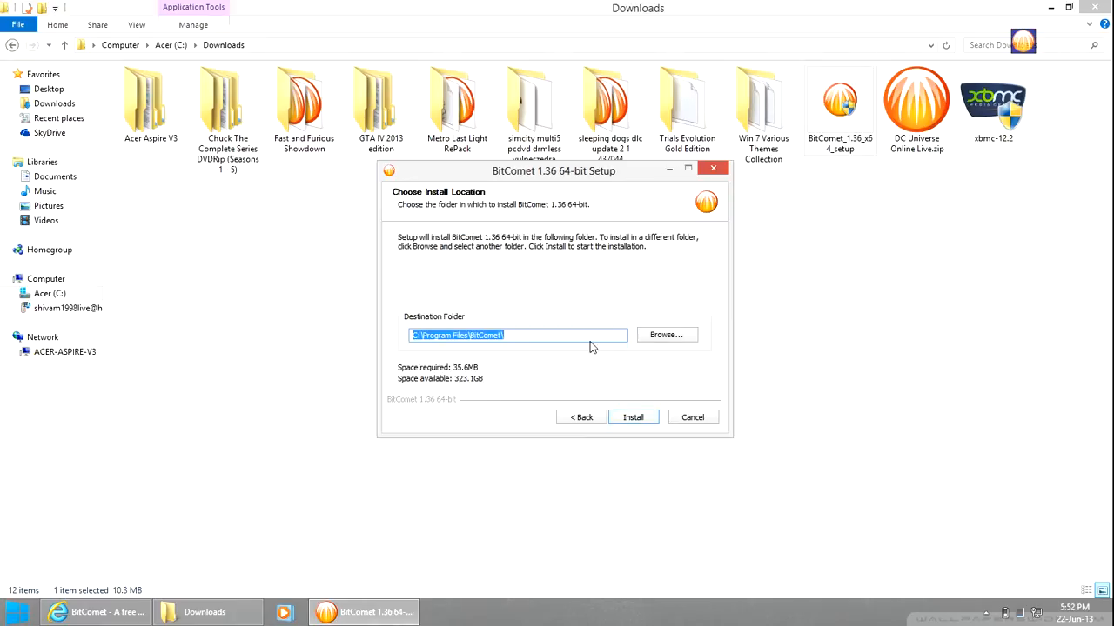
Install into the default Program Files folder, untick Start with Windows and finish setup
{"action": "left_click", "coordinate": [595, 334]}
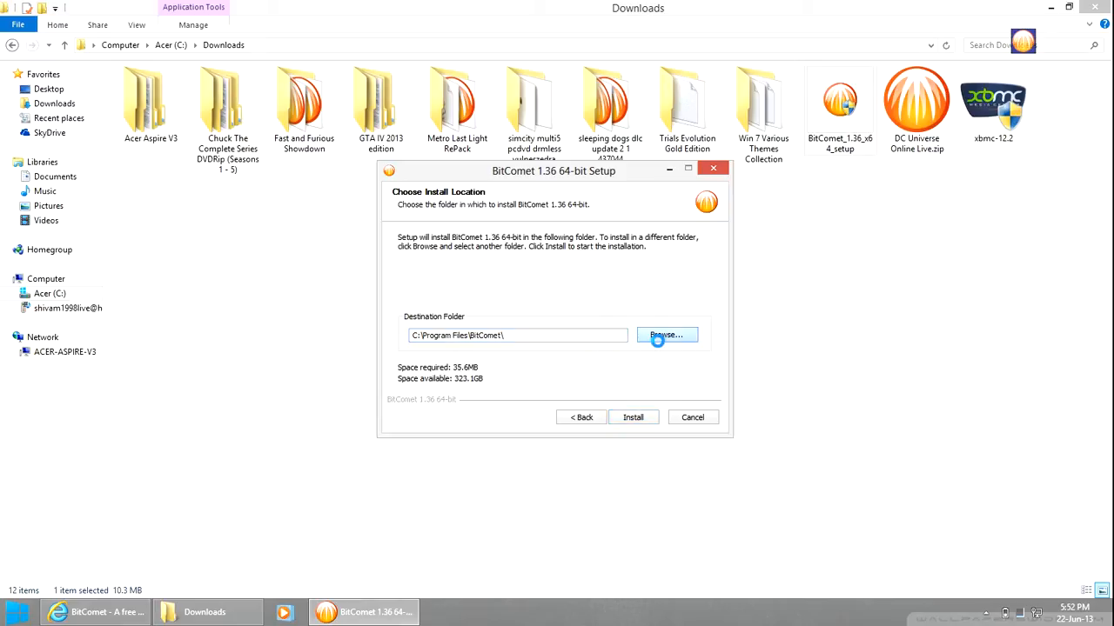
{"action": "left_click", "coordinate": [666, 334]}
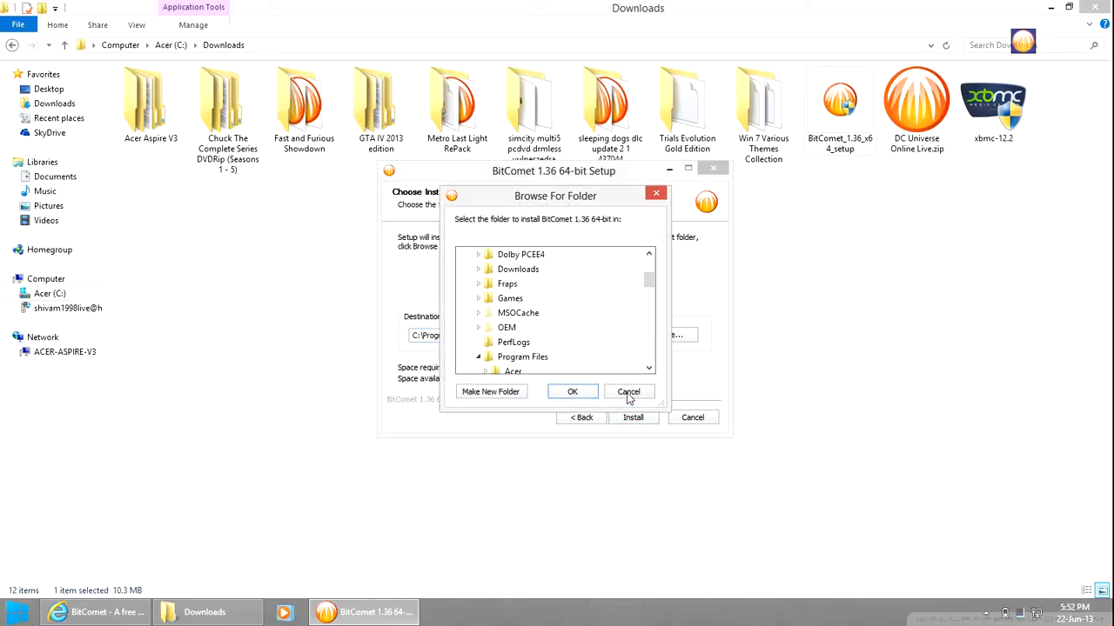
{"action": "left_click", "coordinate": [628, 392]}
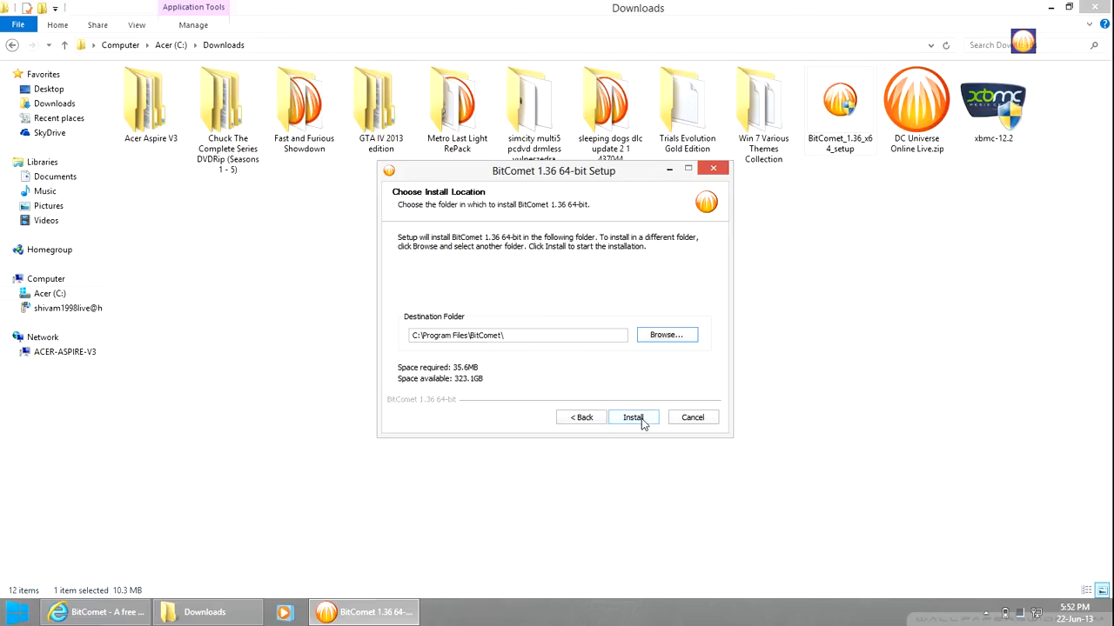
{"action": "left_click", "coordinate": [633, 418]}
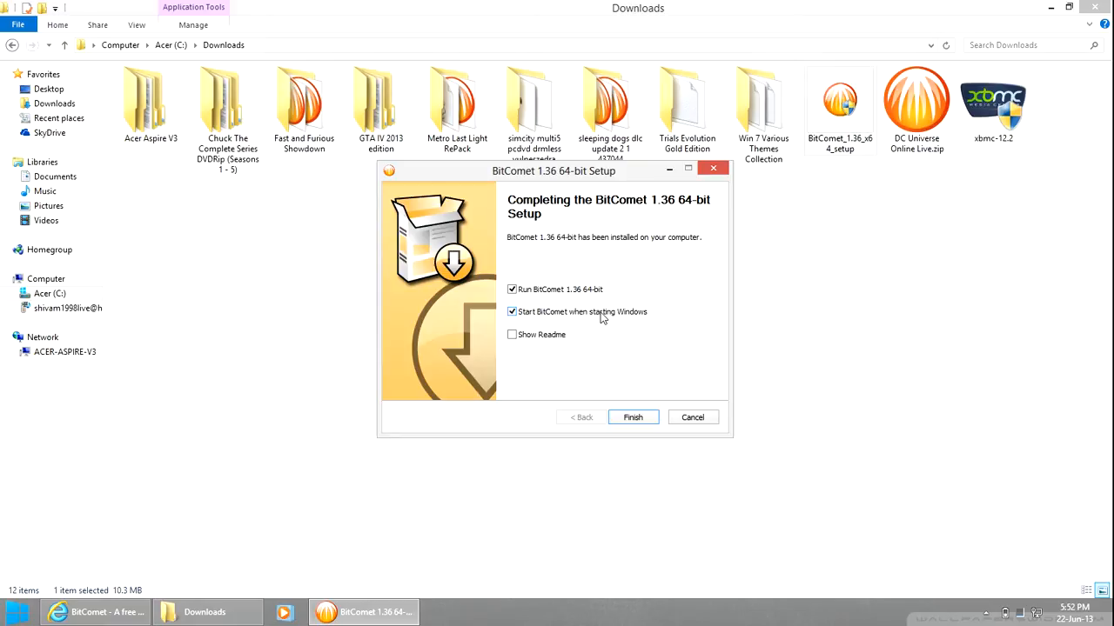
{"action": "left_click", "coordinate": [512, 311]}
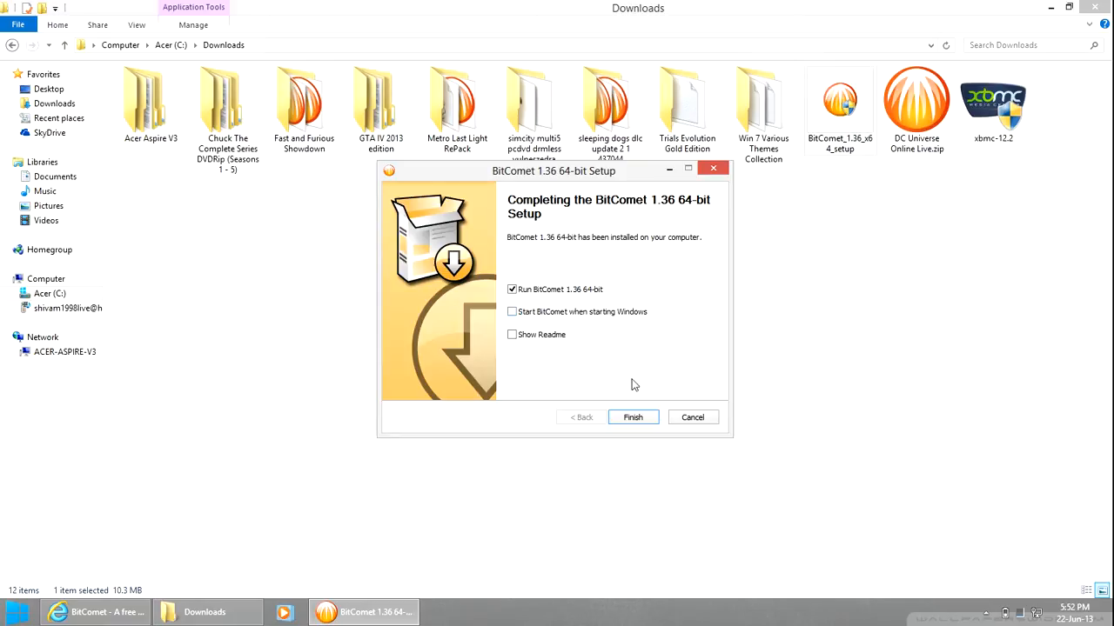
{"action": "left_click", "coordinate": [633, 418]}
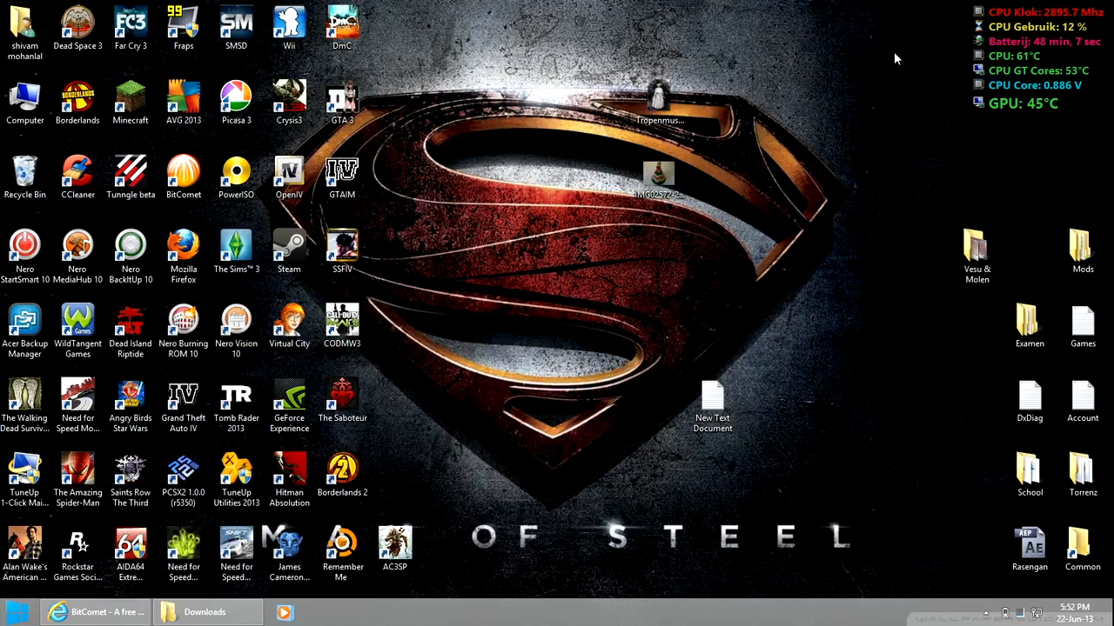
Show BitComet's main window with its existing download task list
{"action": "left_click", "coordinate": [114, 612]}
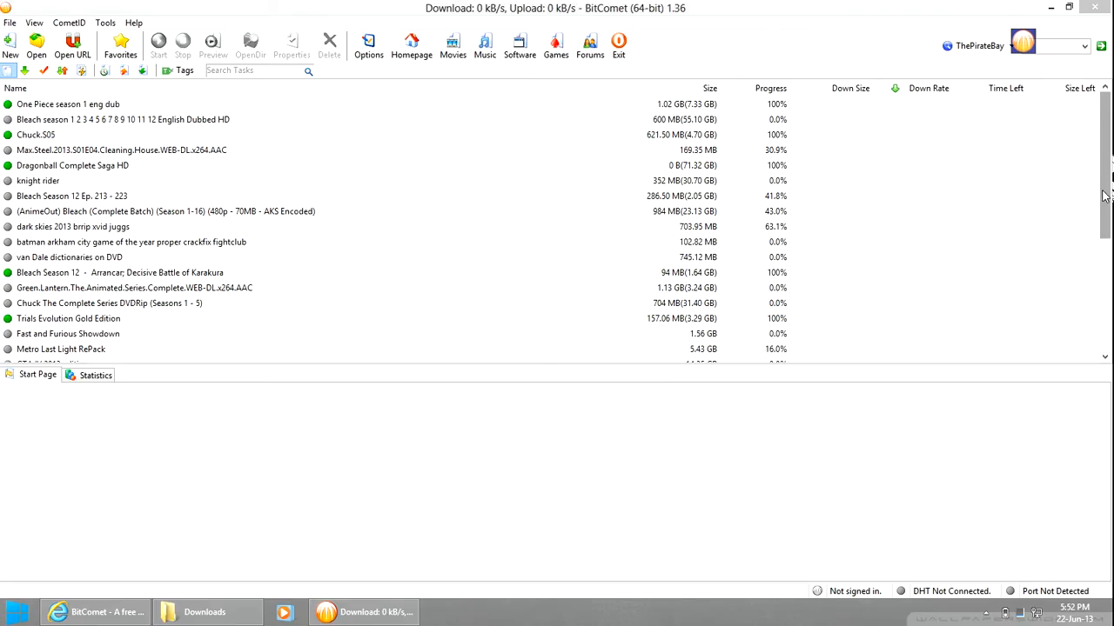
{"action": "scroll", "scroll_direction": "down", "scroll_amount": 3}
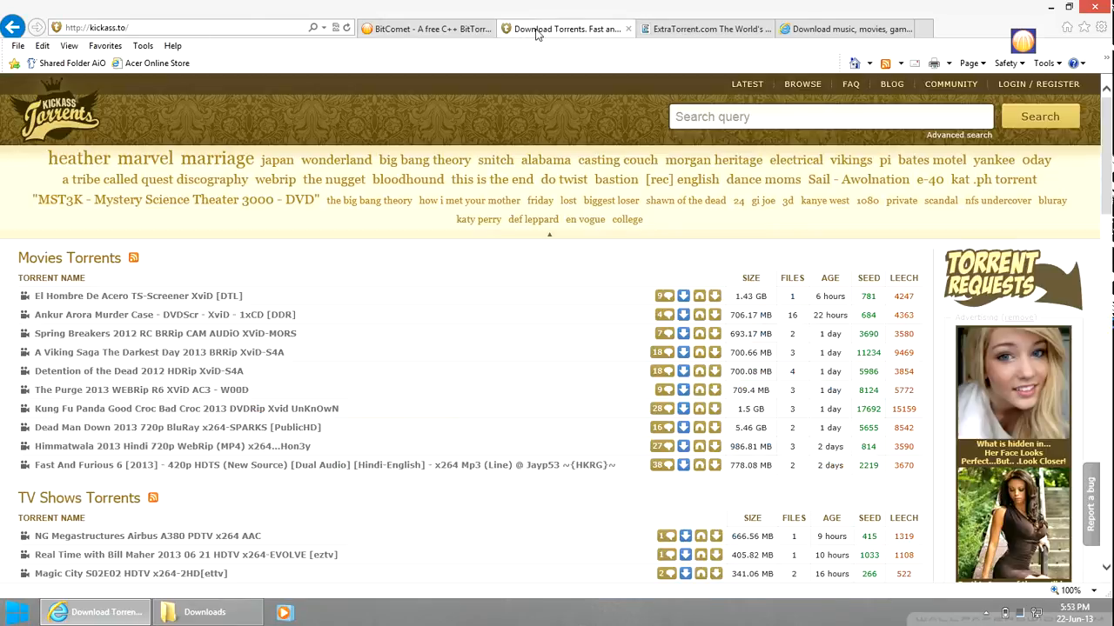
{"action": "mouse_move", "coordinate": [184, 189]}
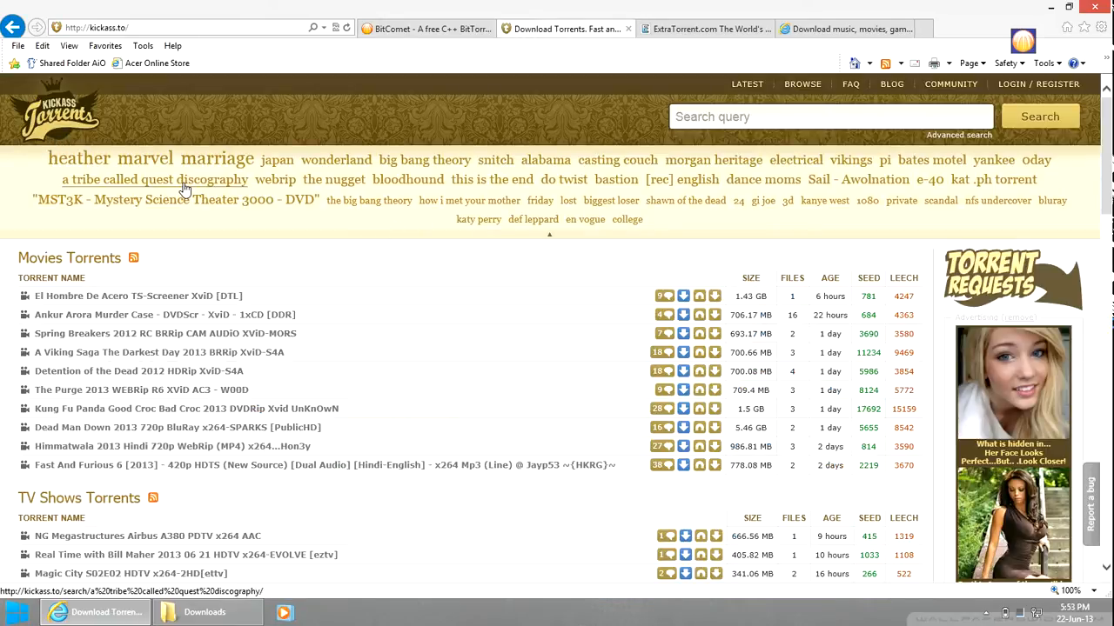
{"action": "mouse_move", "coordinate": [704, 11]}
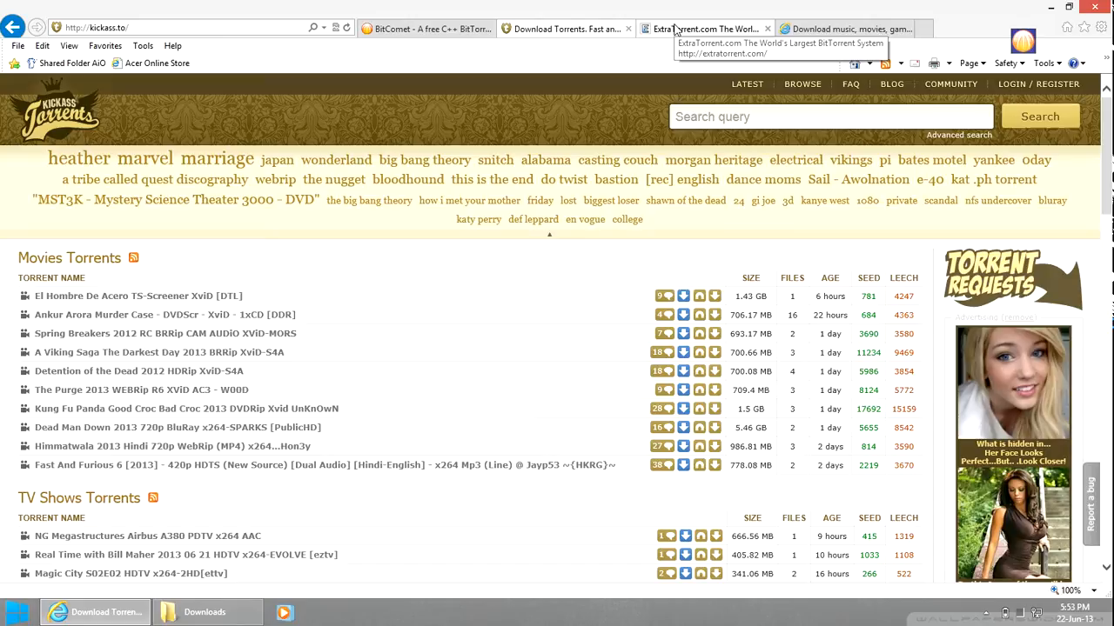
Scroll through the KickassTorrents and ExtraTorrent lists, ending on The Pirate Bay tab
{"action": "left_click", "coordinate": [705, 28]}
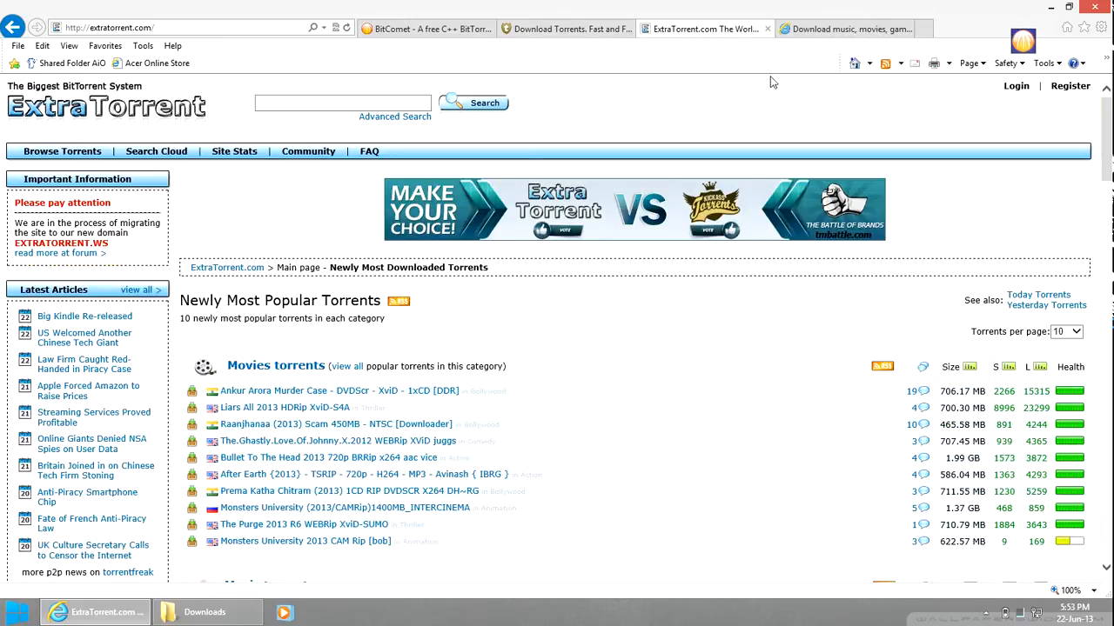
{"action": "left_click", "coordinate": [849, 28]}
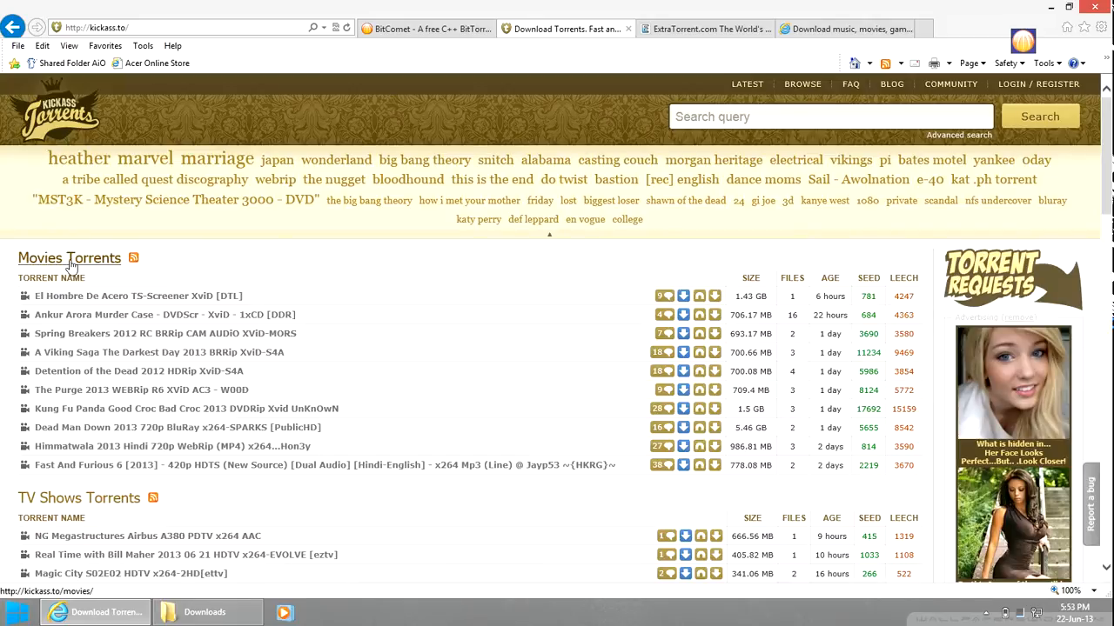
{"action": "scroll", "scroll_direction": "down", "scroll_amount": 3}
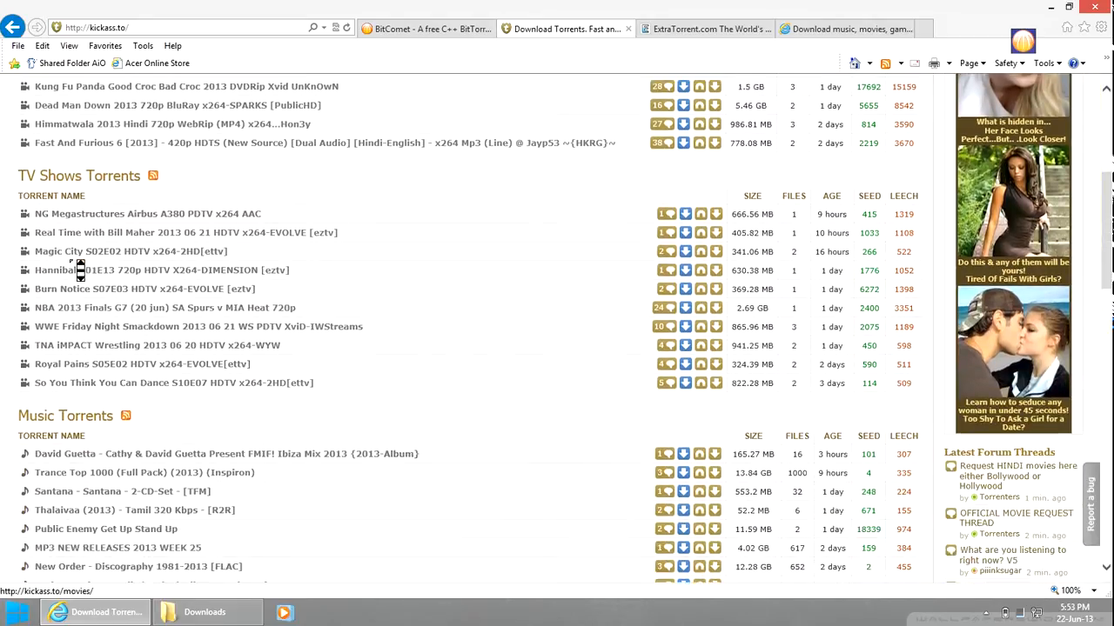
{"action": "scroll", "scroll_direction": "down", "scroll_amount": 3}
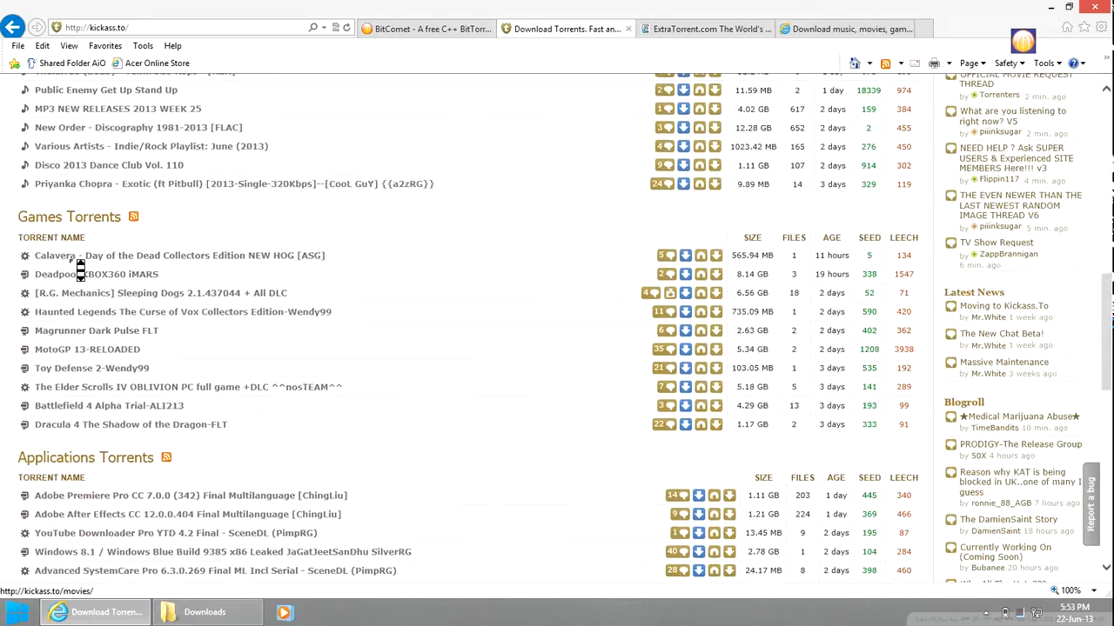
{"action": "scroll", "scroll_direction": "down", "scroll_amount": 3}
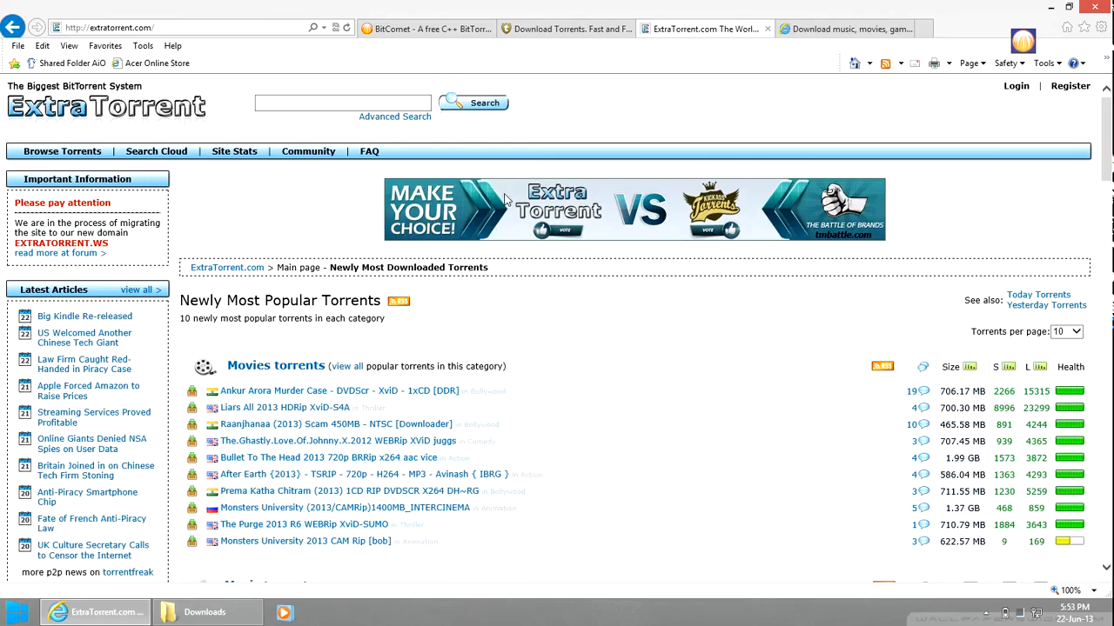
{"action": "scroll", "scroll_direction": "down", "scroll_amount": 3}
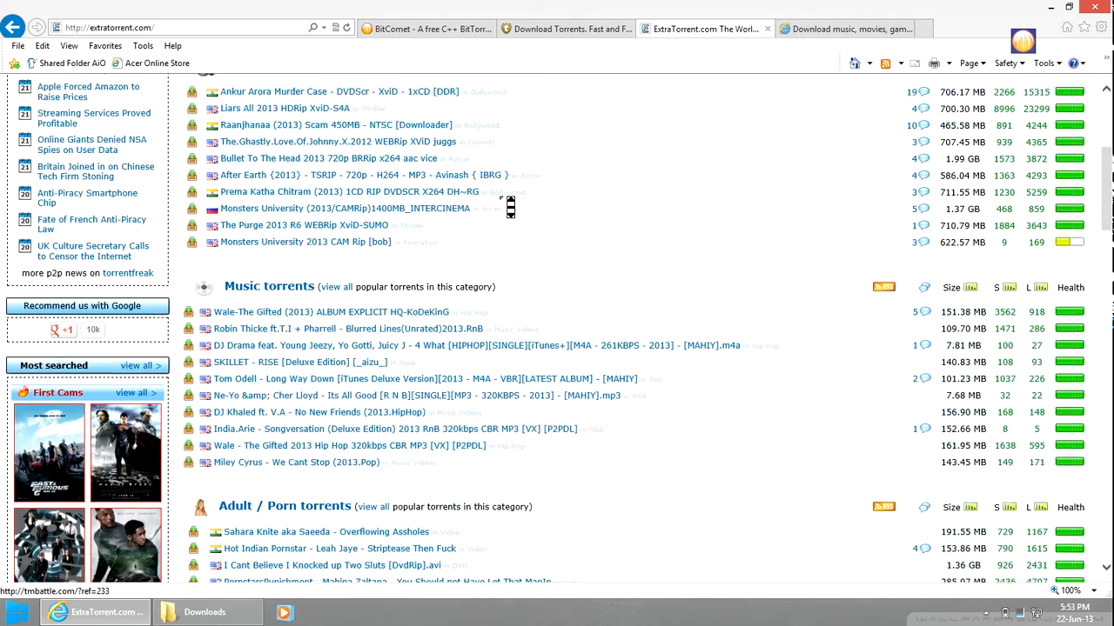
{"action": "scroll", "scroll_direction": "down", "scroll_amount": 3}
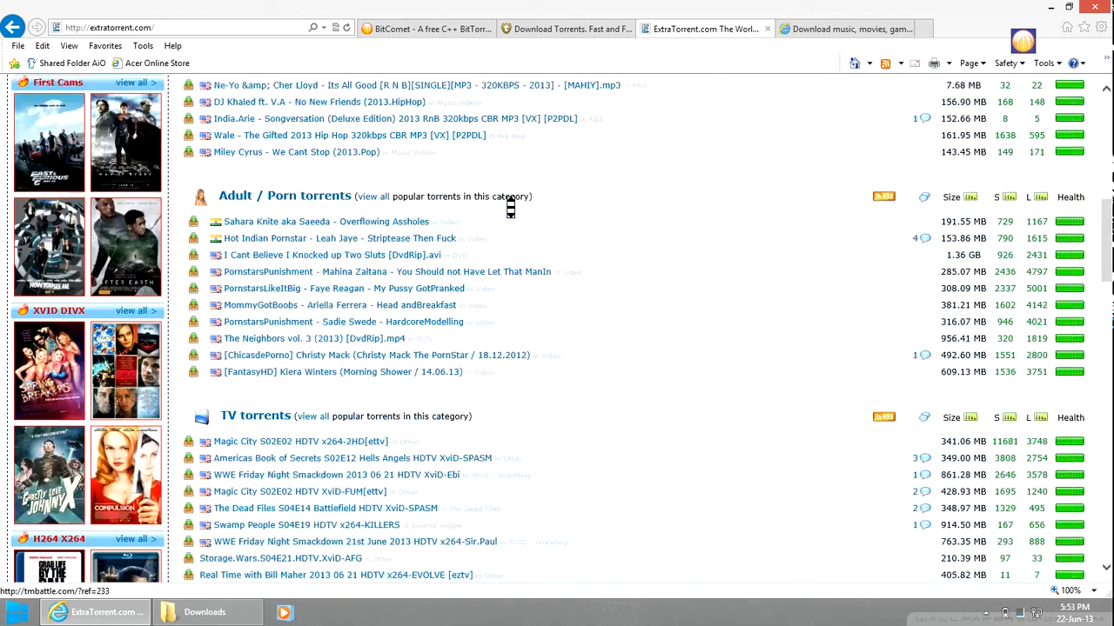
{"action": "scroll", "scroll_direction": "down", "scroll_amount": 3}
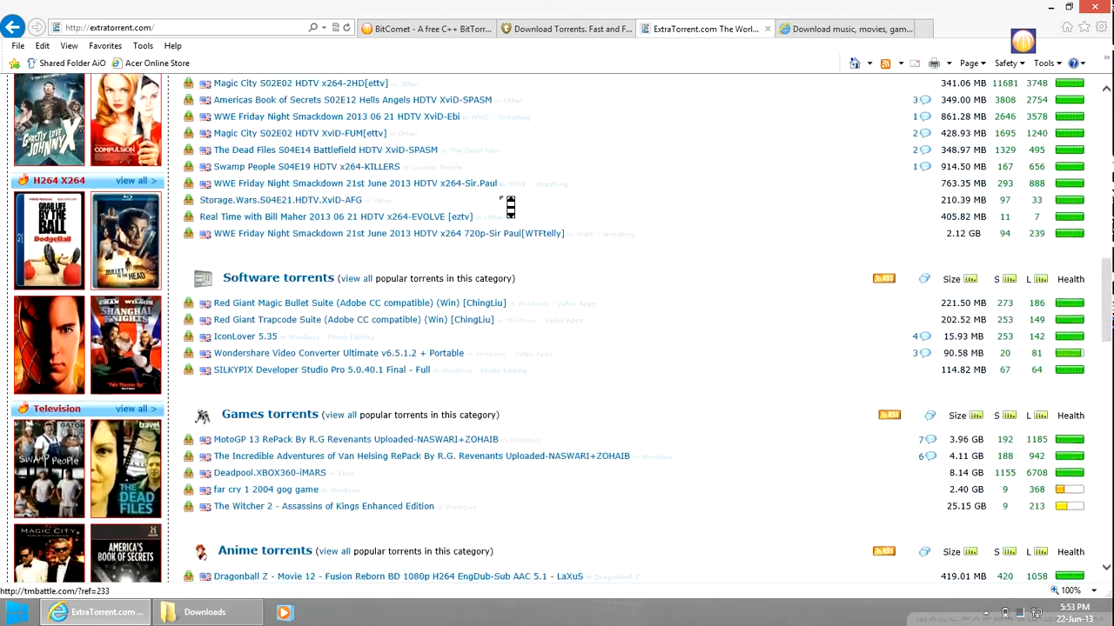
{"action": "scroll", "scroll_direction": "down", "scroll_amount": 3}
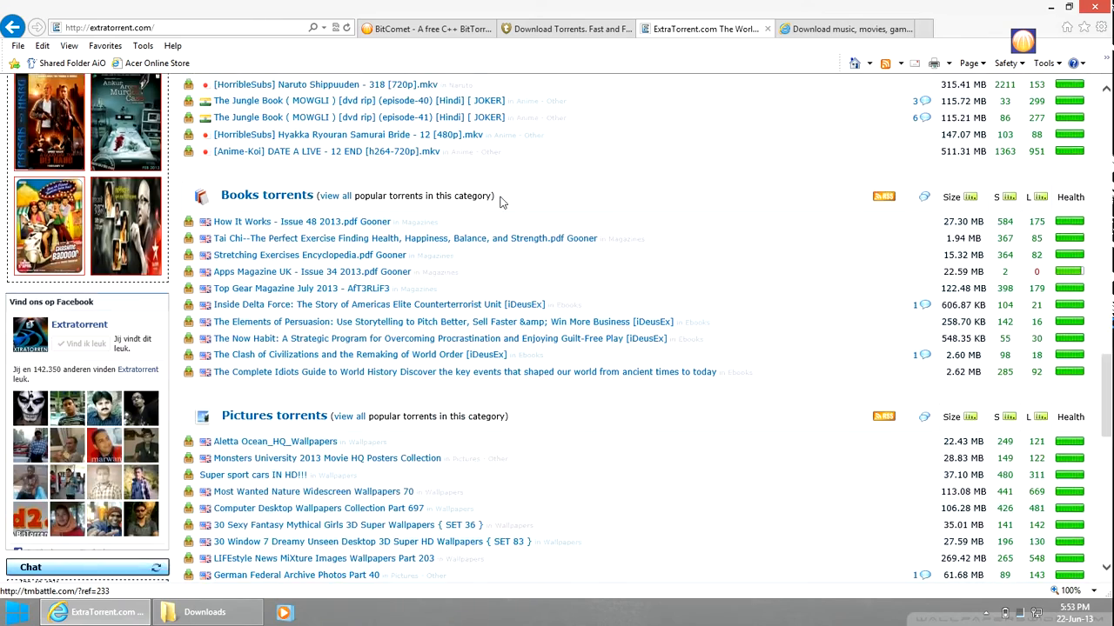
{"action": "scroll", "scroll_direction": "down", "scroll_amount": 3}
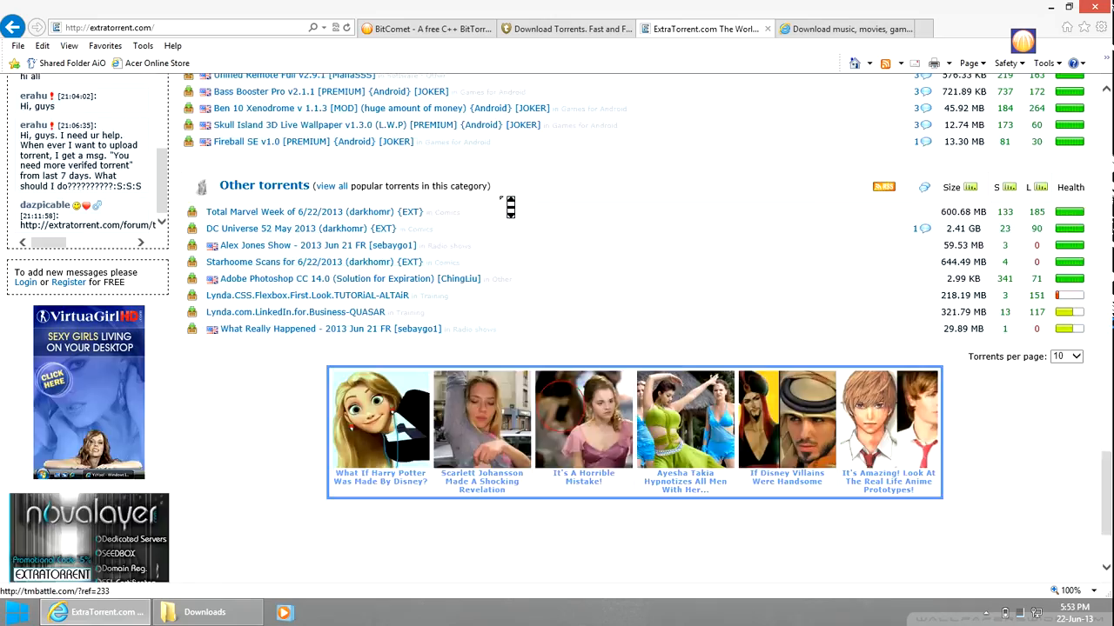
{"action": "scroll", "scroll_direction": "down", "scroll_amount": 3}
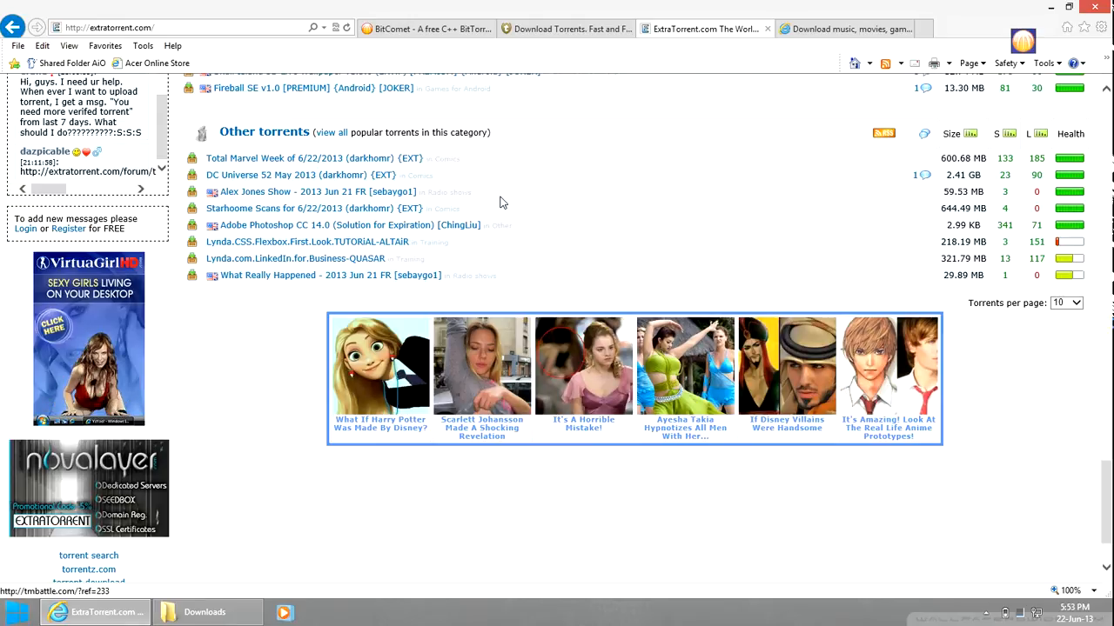
{"action": "left_click", "coordinate": [844, 28]}
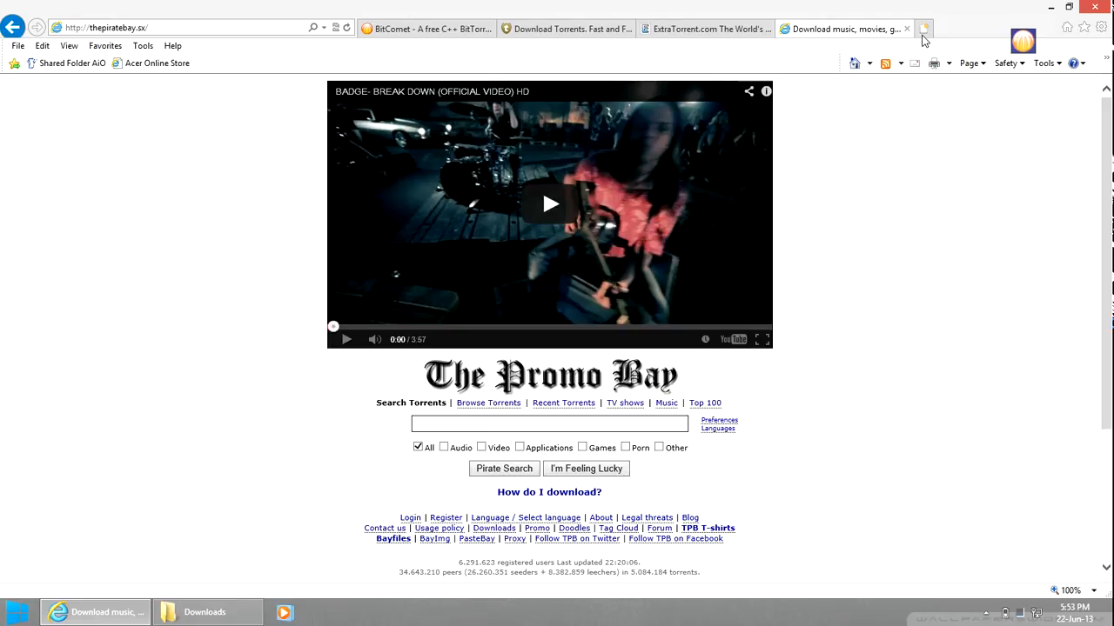
Search Google for 'yify' and reach YIFY Torrents' Browse Movies page
{"action": "left_click", "coordinate": [932, 28]}
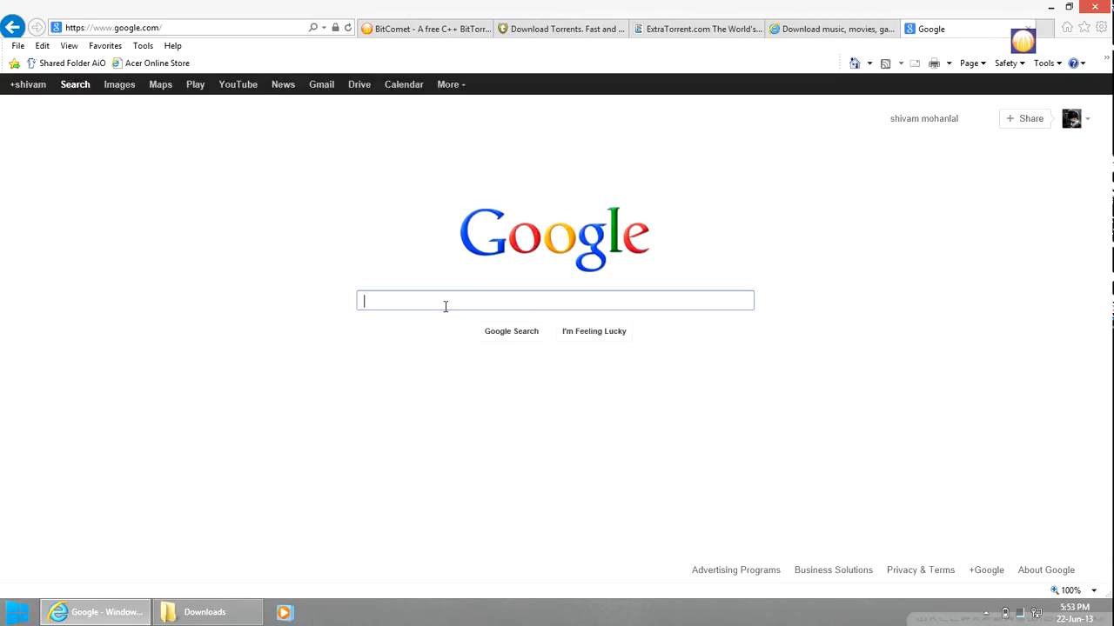
{"action": "type", "text": "yify"}
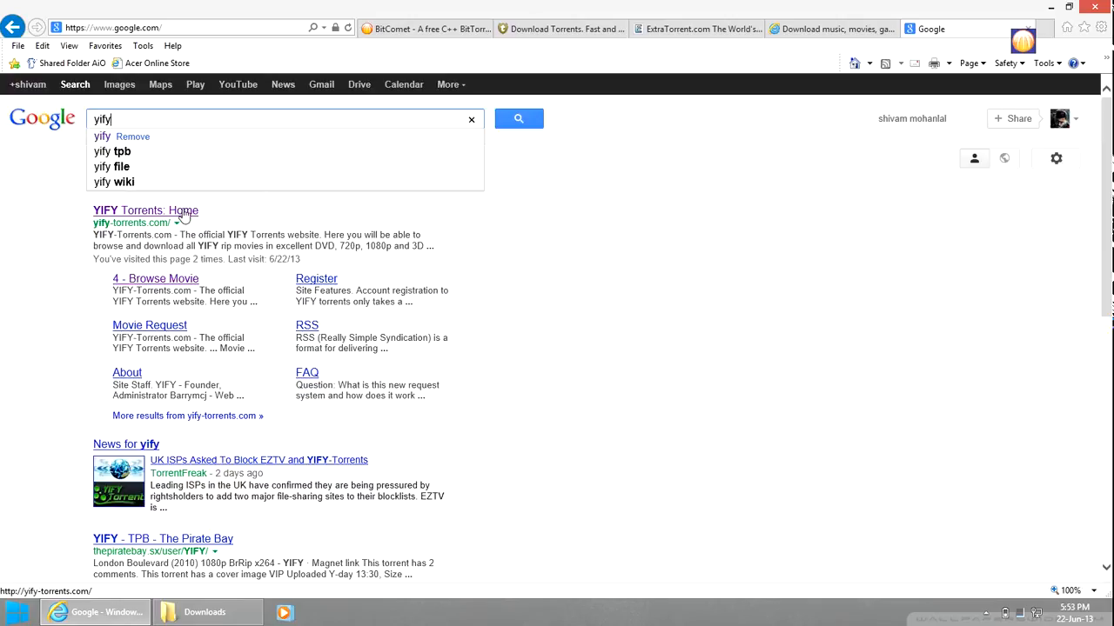
{"action": "left_click", "coordinate": [147, 209]}
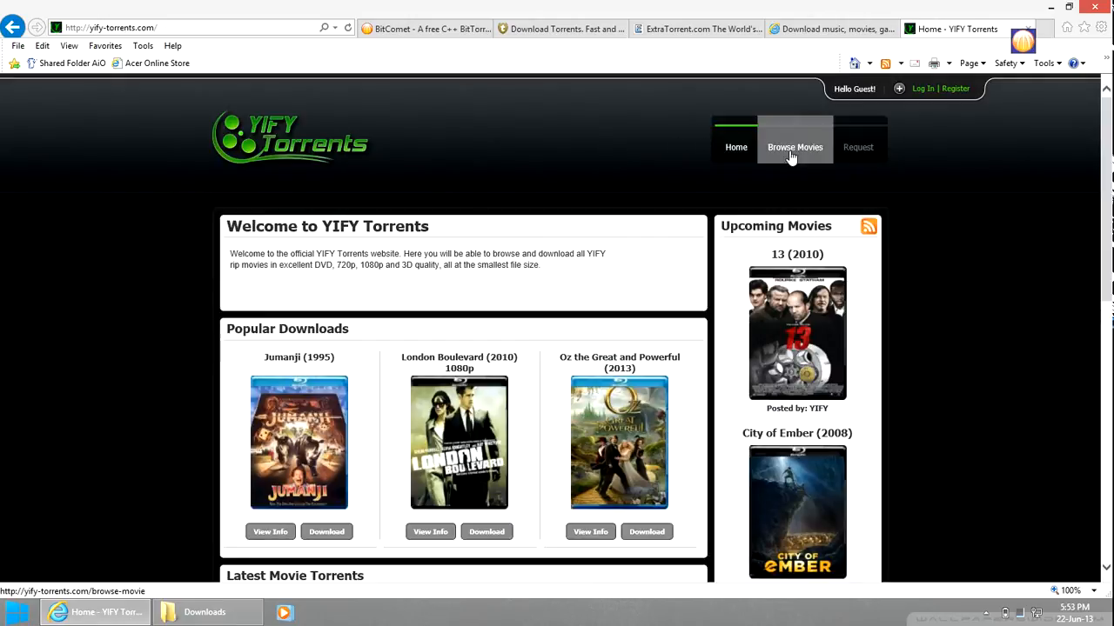
{"action": "left_click", "coordinate": [794, 146]}
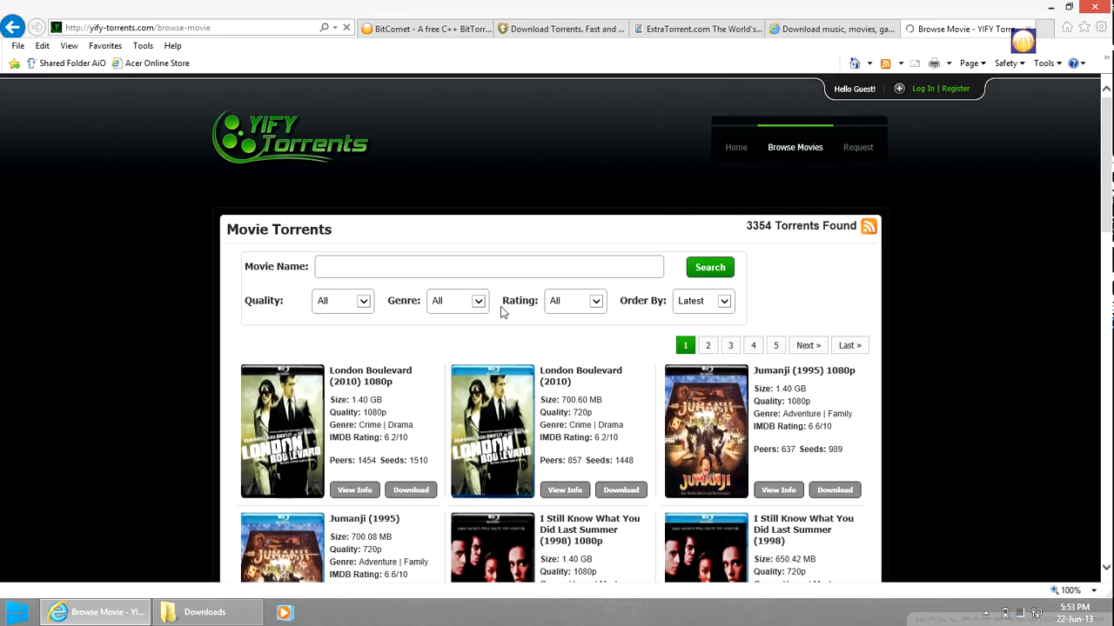
Review the quality and genre filters, leaving genre at All
{"action": "left_click", "coordinate": [341, 300]}
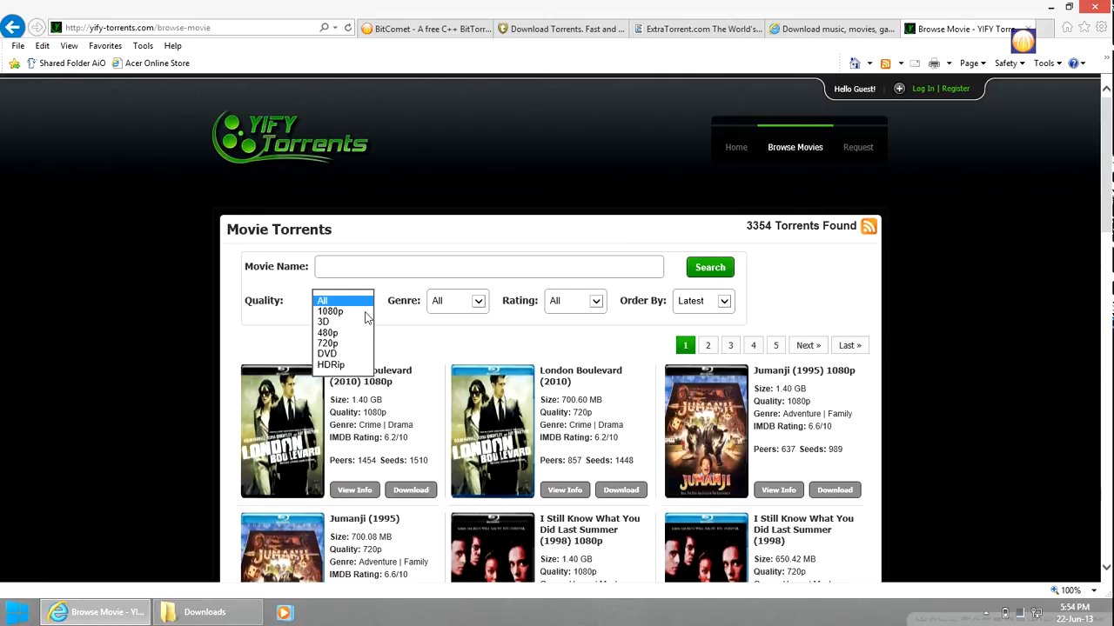
{"action": "mouse_move", "coordinate": [362, 329]}
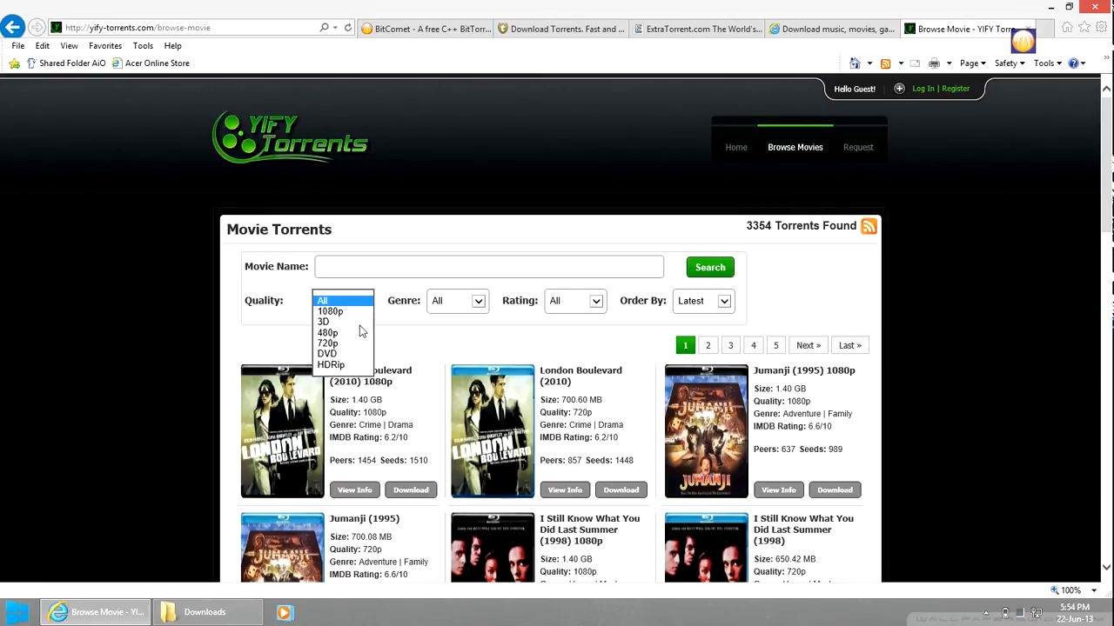
{"action": "mouse_move", "coordinate": [354, 365]}
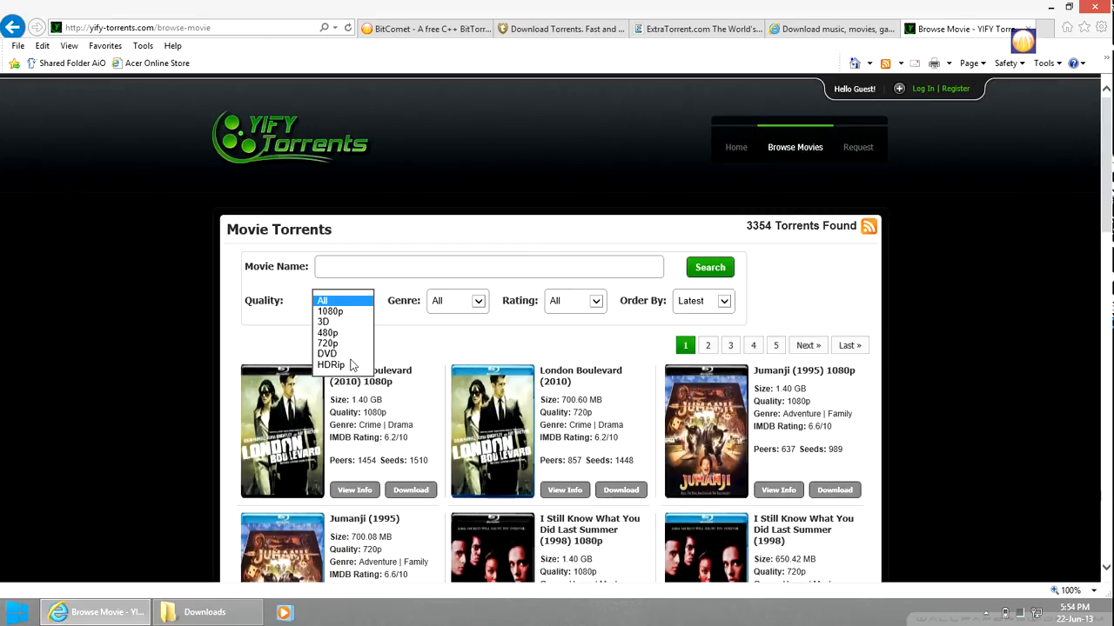
{"action": "mouse_move", "coordinate": [351, 372]}
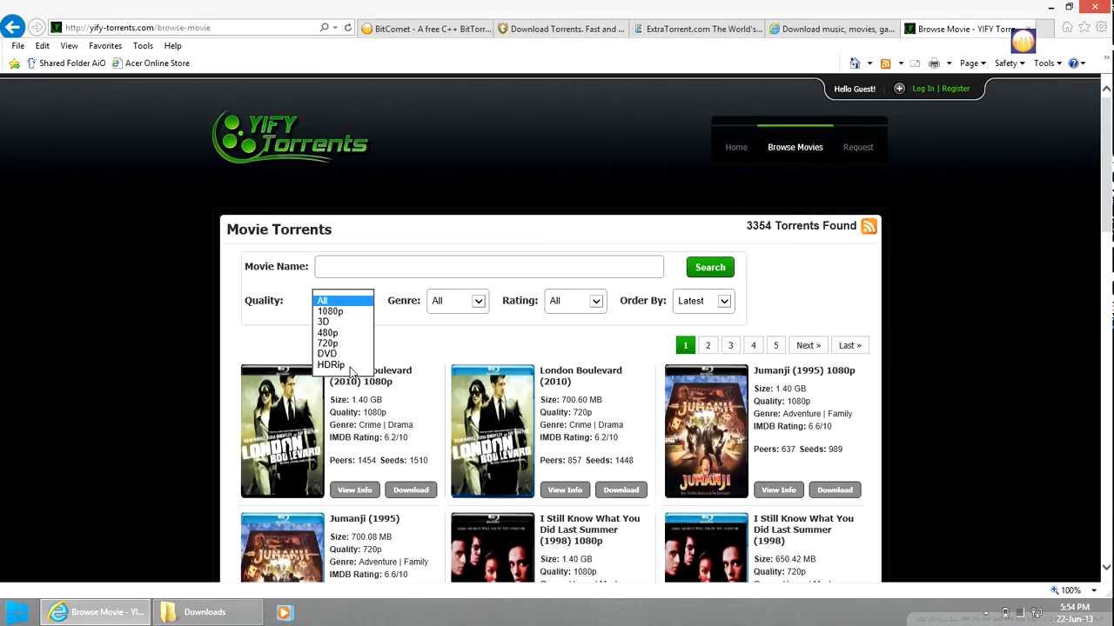
{"action": "left_click", "coordinate": [456, 301]}
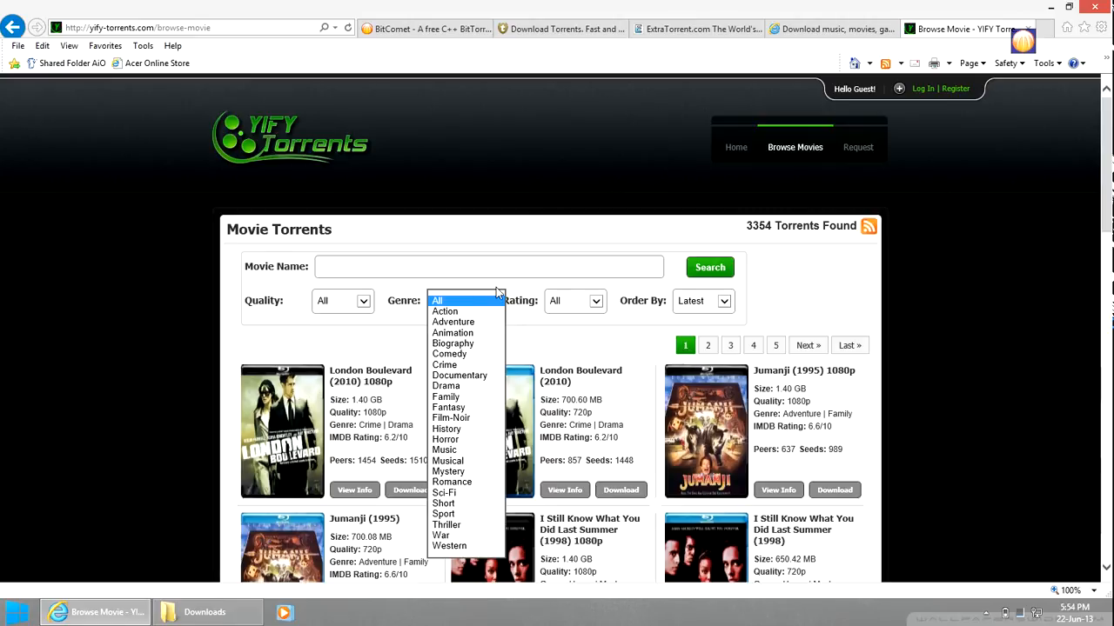
{"action": "left_click", "coordinate": [437, 300]}
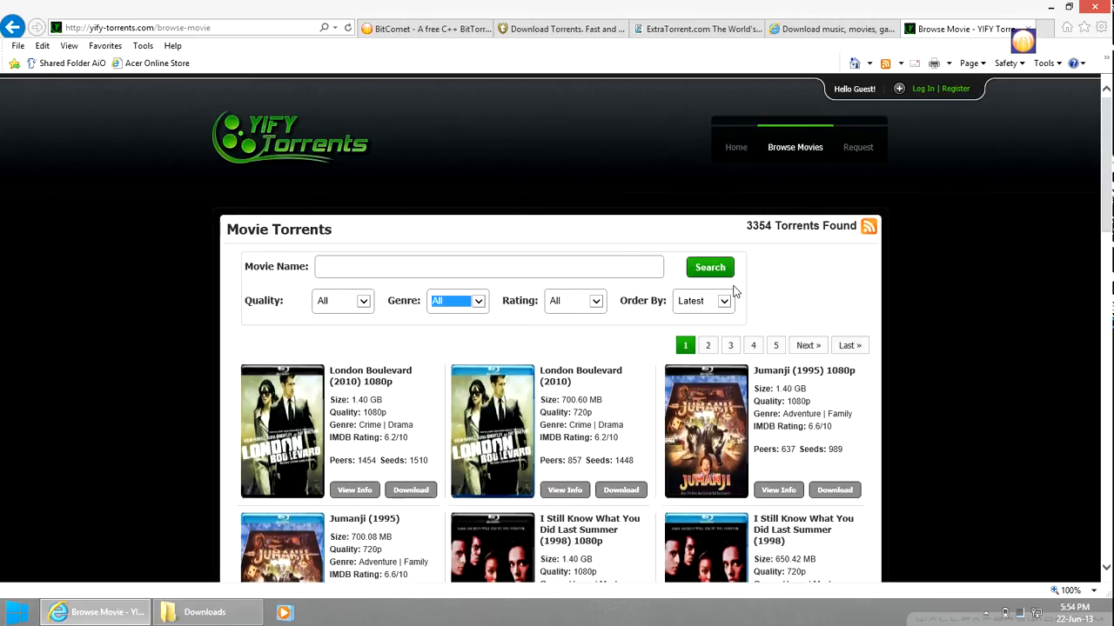
{"action": "scroll", "scroll_direction": "down", "scroll_amount": 3}
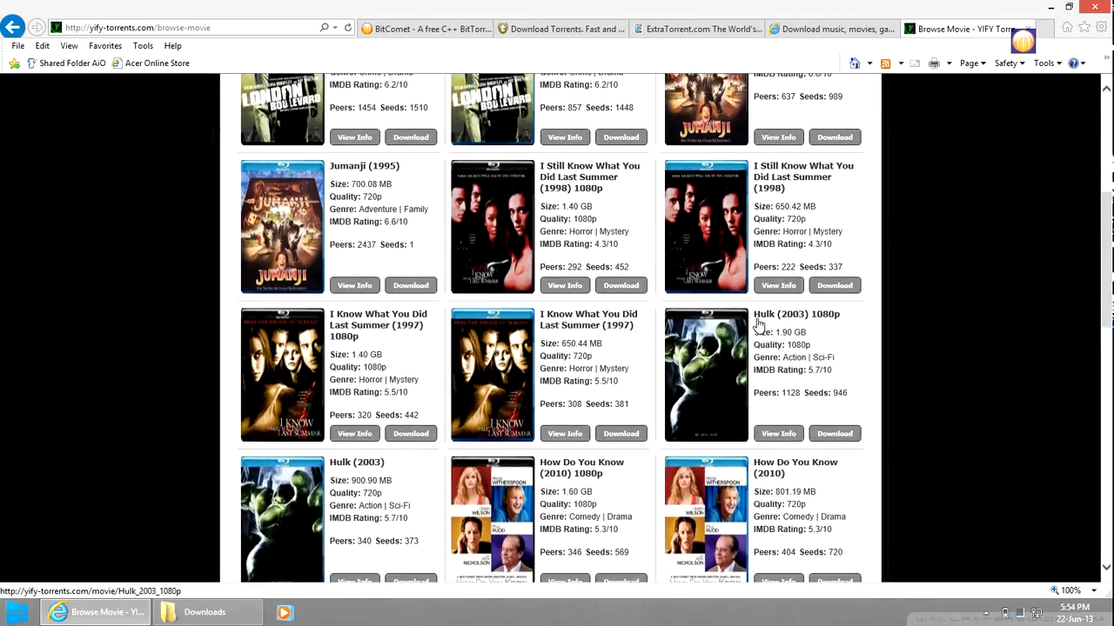
{"action": "scroll", "scroll_direction": "down", "scroll_amount": 3}
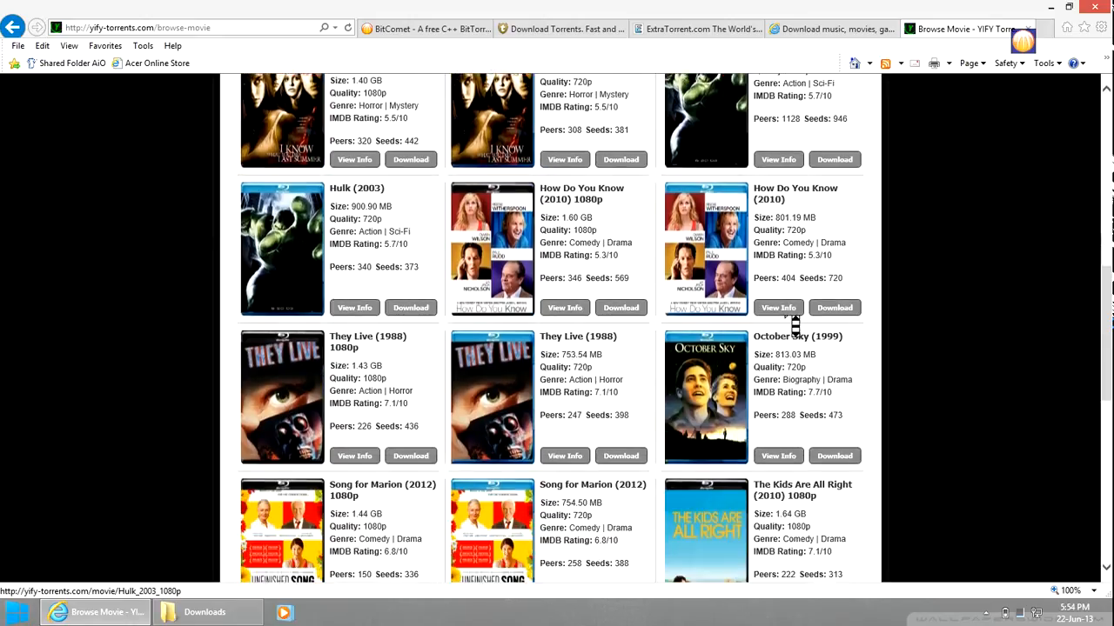
{"action": "scroll", "scroll_direction": "down", "scroll_amount": 3}
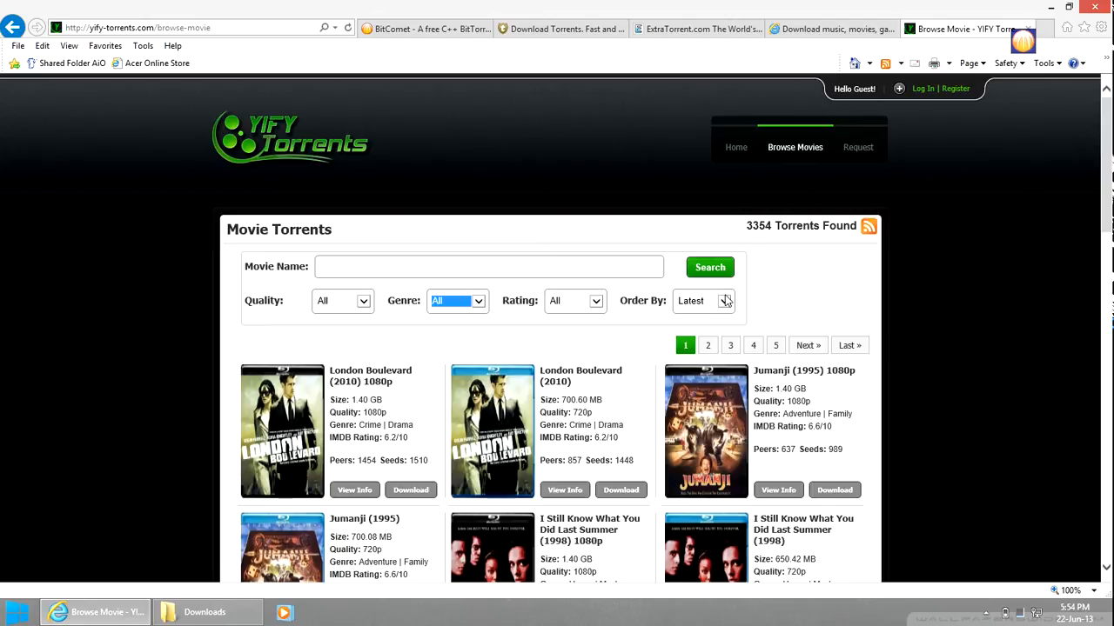
Sort the listings by Rating and scroll to Hellraiser: Revelations (2011)
{"action": "left_click", "coordinate": [724, 299]}
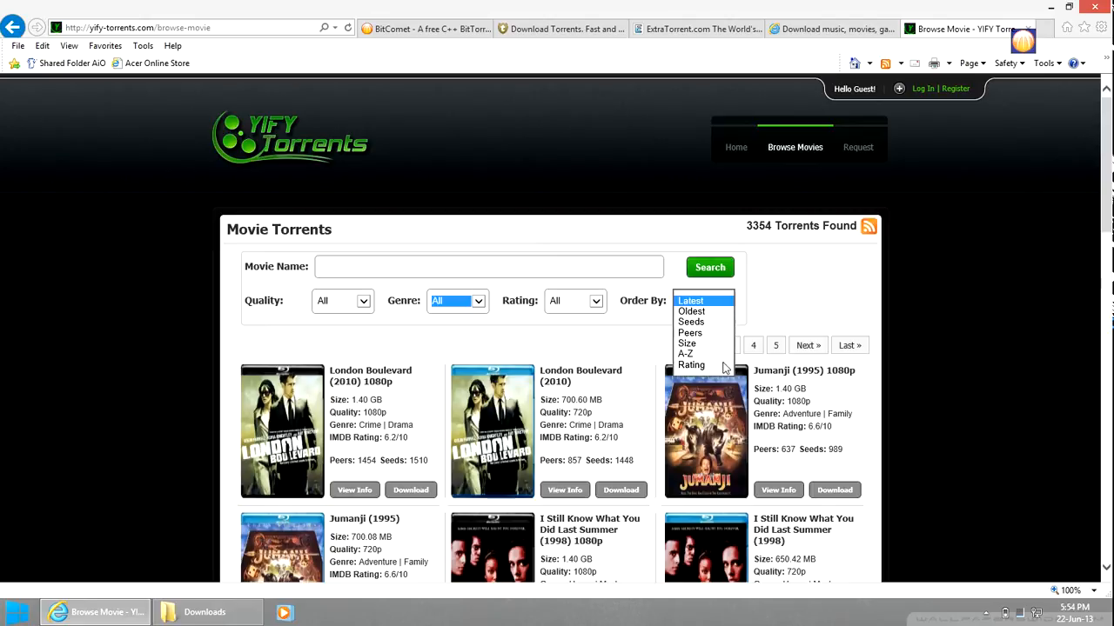
{"action": "left_click", "coordinate": [691, 366]}
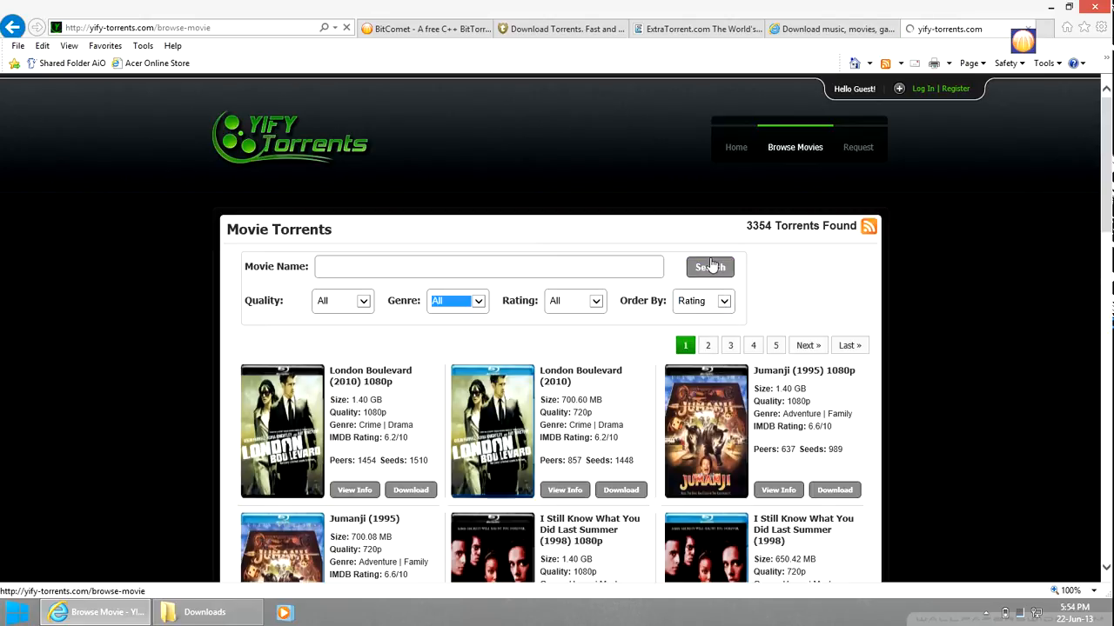
{"action": "left_click", "coordinate": [710, 268]}
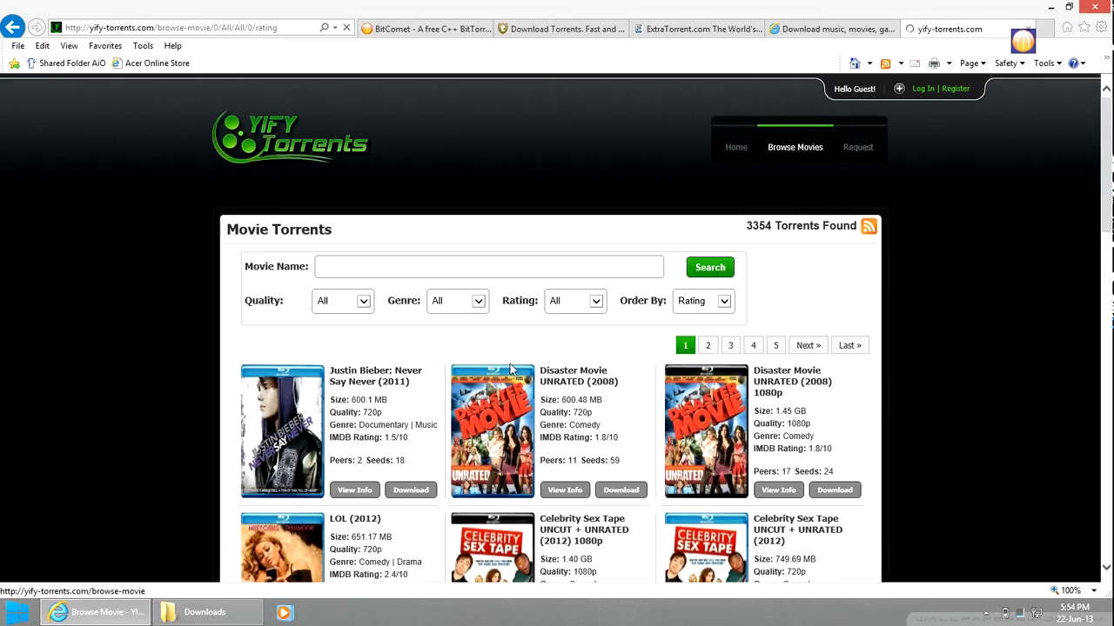
{"action": "scroll", "scroll_direction": "down", "scroll_amount": 3}
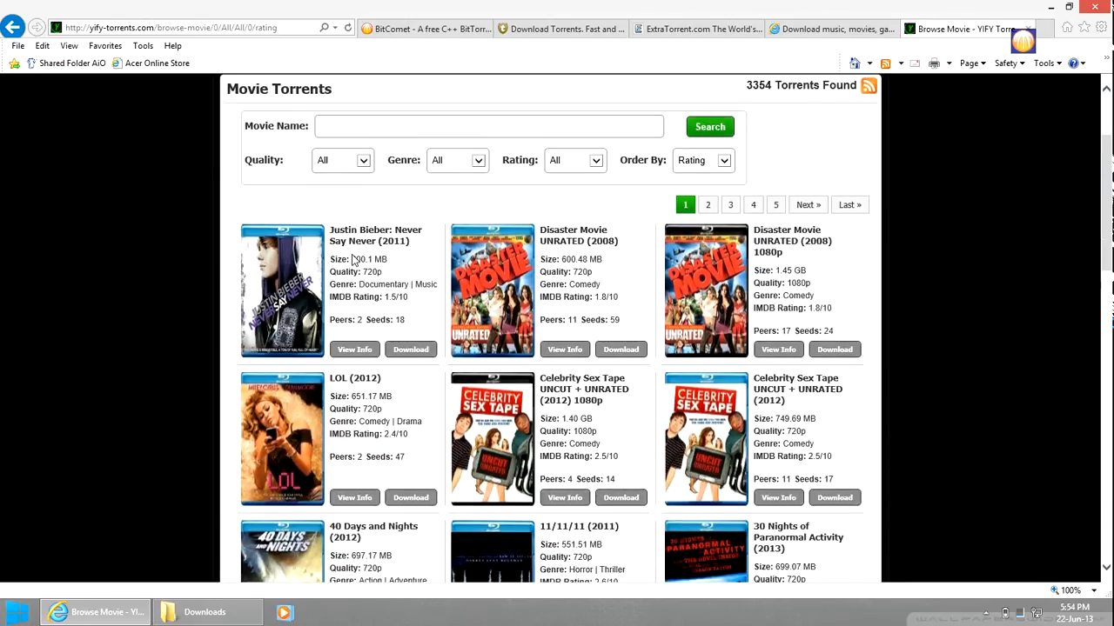
{"action": "scroll", "scroll_direction": "down", "scroll_amount": 3}
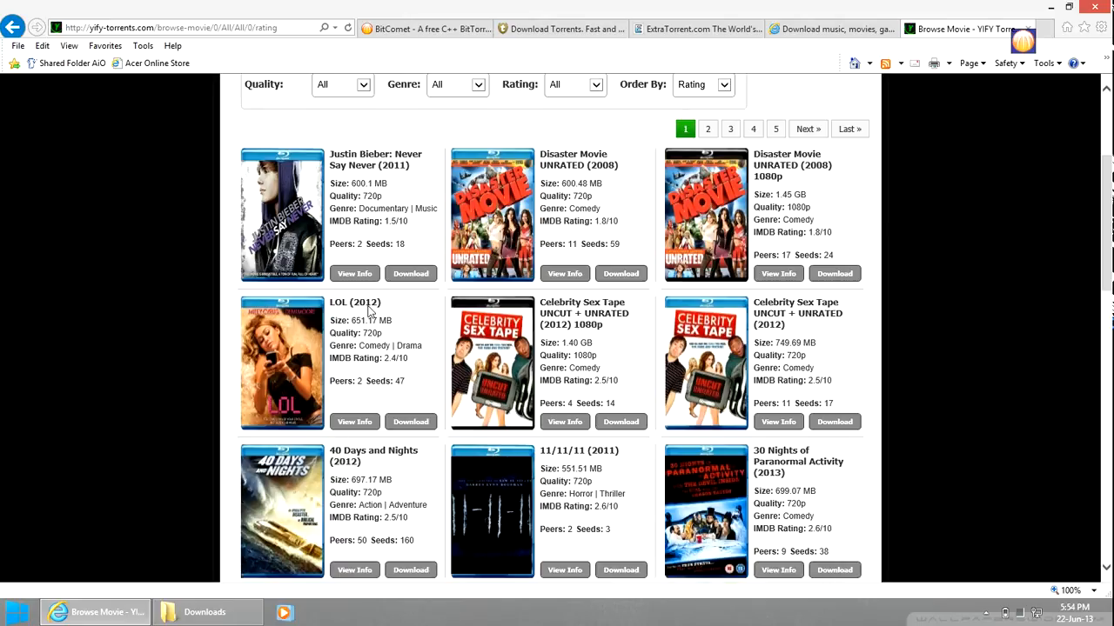
{"action": "scroll", "scroll_direction": "down", "scroll_amount": 3}
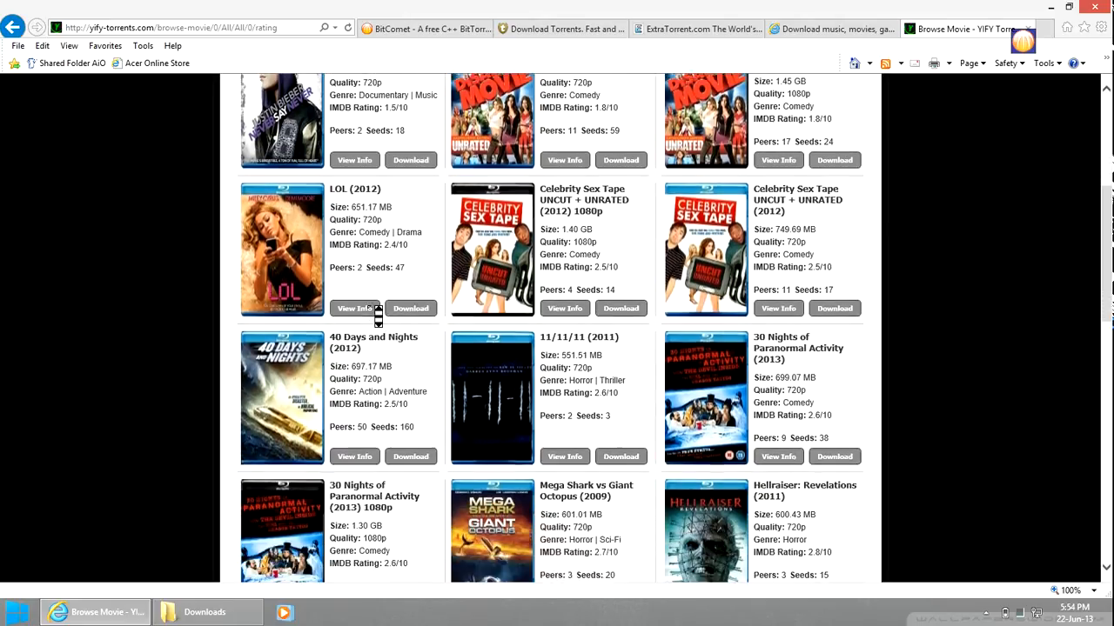
{"action": "scroll", "scroll_direction": "down", "scroll_amount": 3}
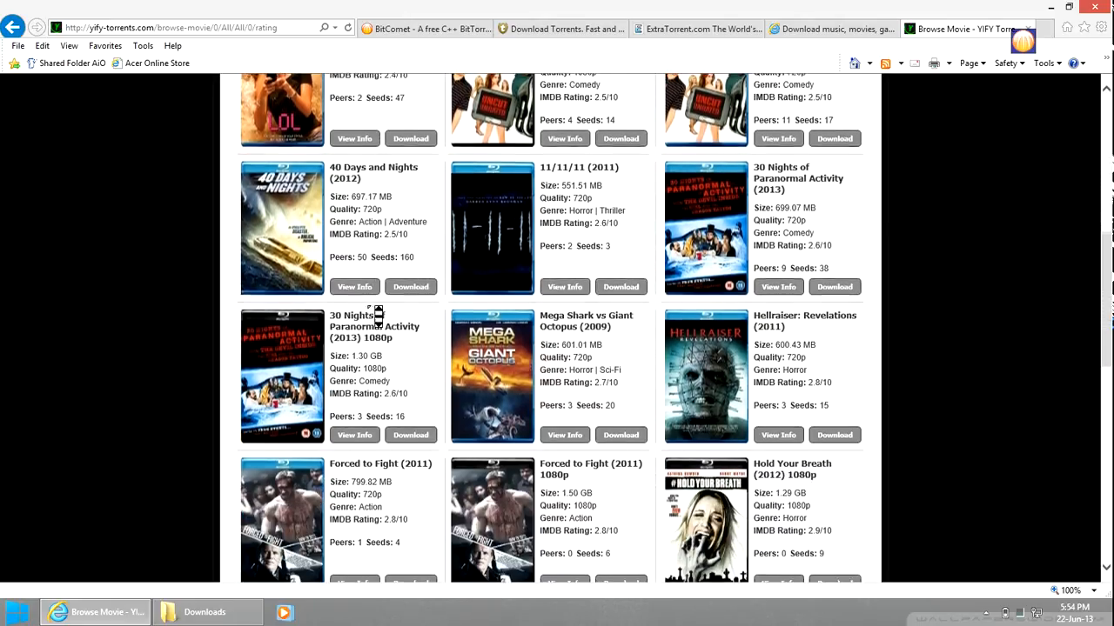
{"action": "scroll", "scroll_direction": "down", "scroll_amount": 3}
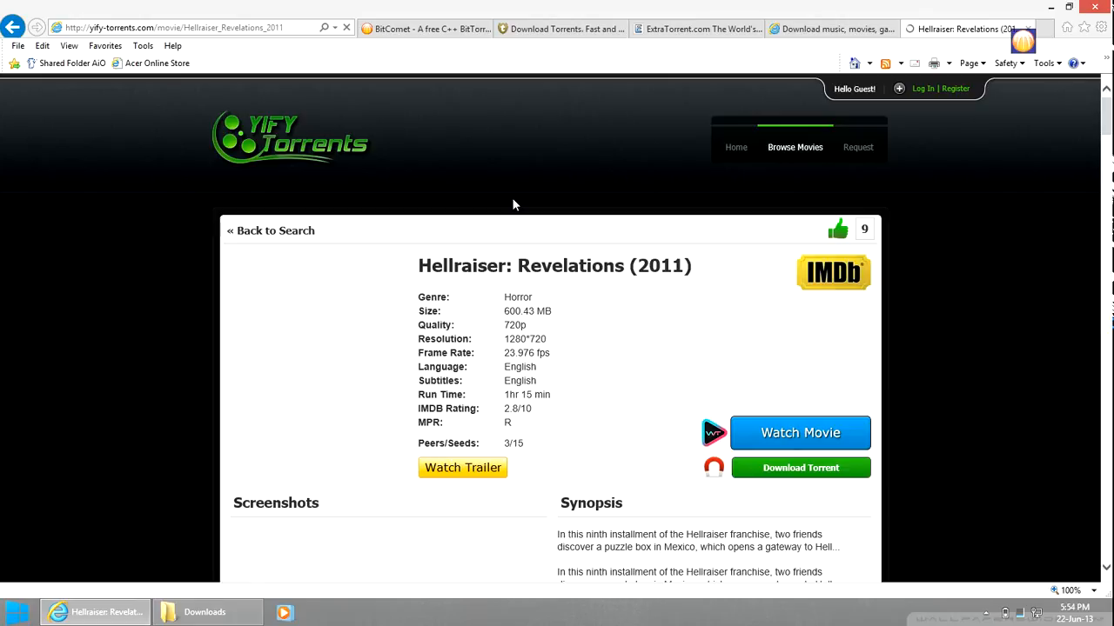
Request the Hellraiser_Revelations_2011.torrent file via the Download Torrent button
{"action": "scroll", "scroll_direction": "down", "scroll_amount": 3}
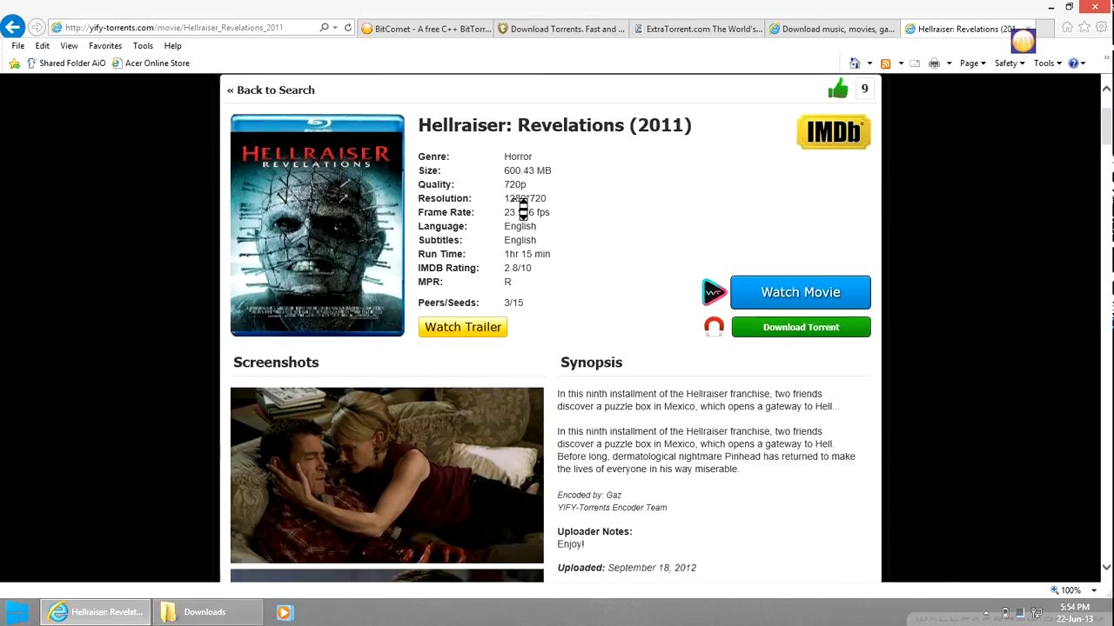
{"action": "scroll", "scroll_direction": "down", "scroll_amount": 3}
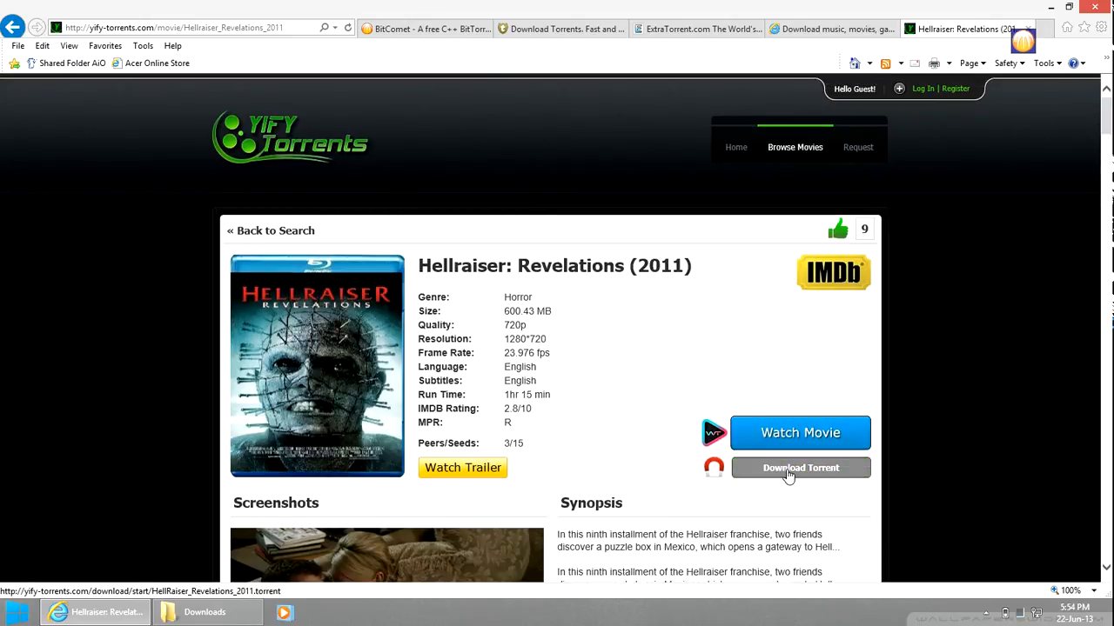
{"action": "left_click", "coordinate": [800, 466]}
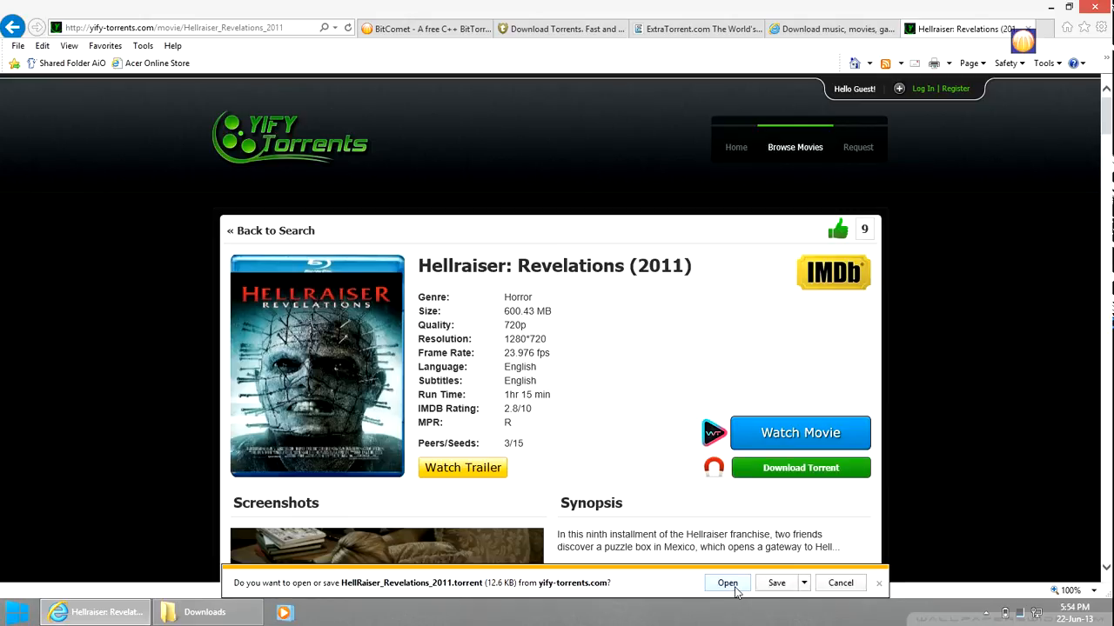
Open the torrent in BitComet, set save path to My Videos\Movies and choose Download Later
{"action": "left_click", "coordinate": [727, 583]}
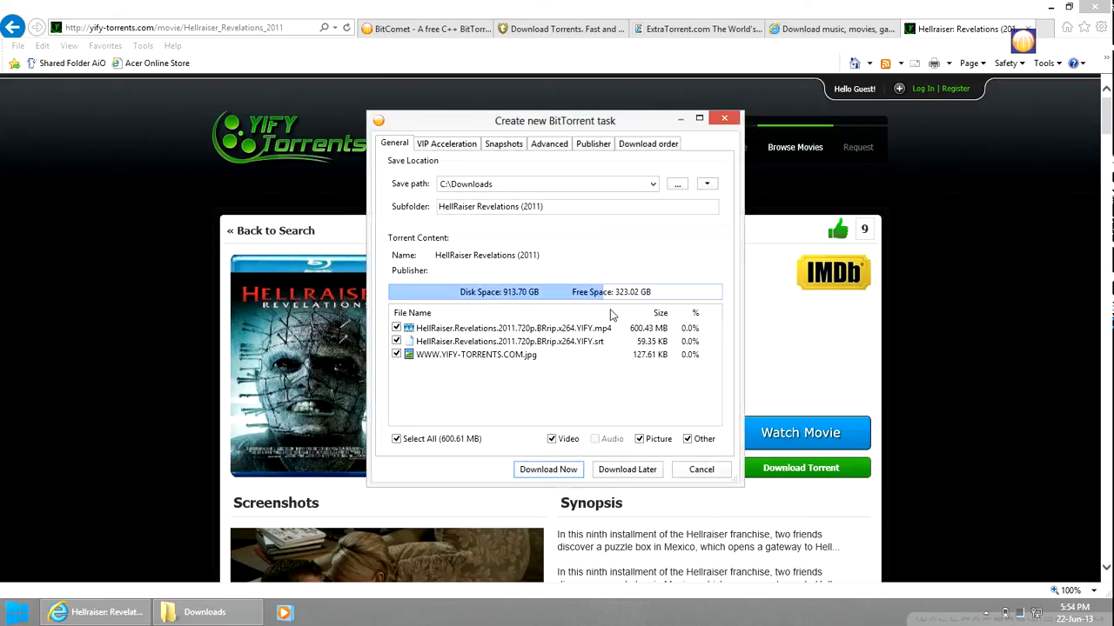
{"action": "left_click", "coordinate": [647, 143]}
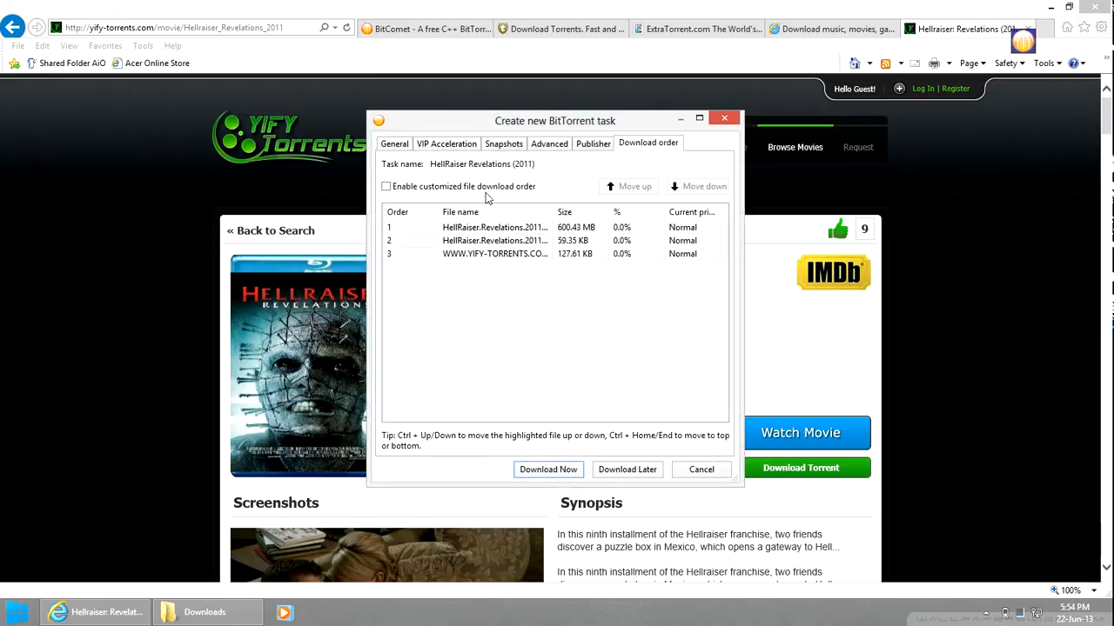
{"action": "left_click", "coordinate": [387, 187]}
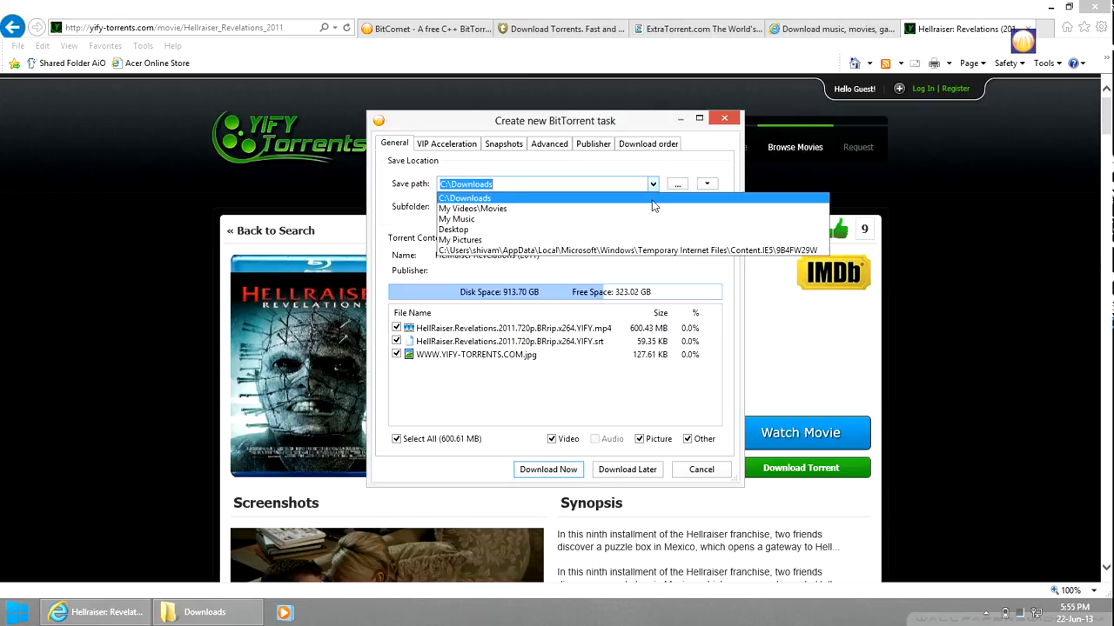
{"action": "mouse_move", "coordinate": [652, 209]}
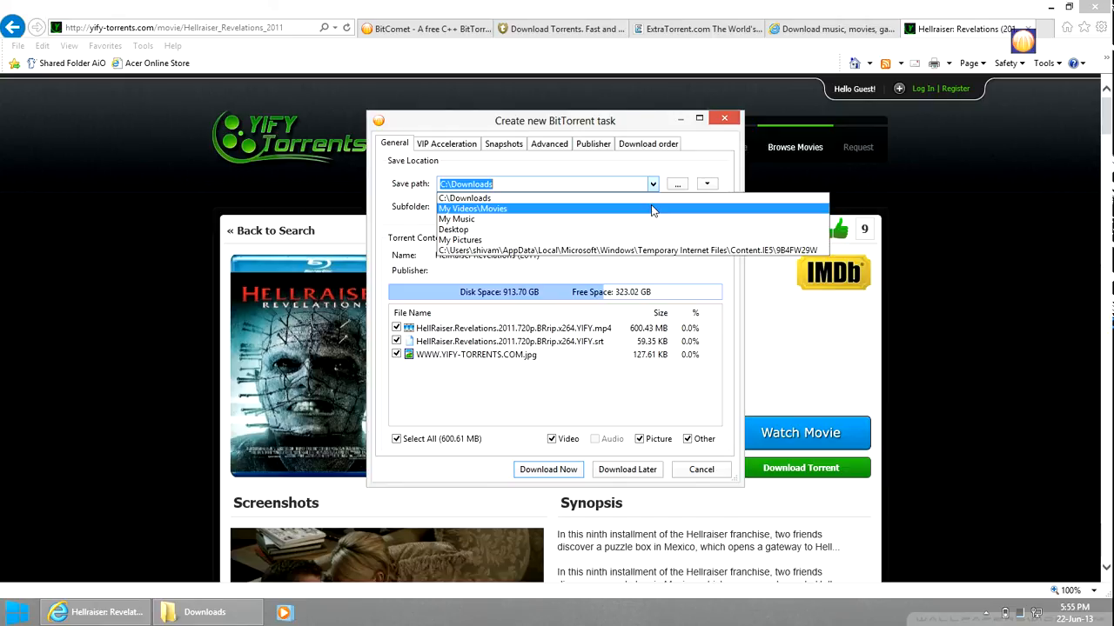
{"action": "left_click", "coordinate": [481, 209]}
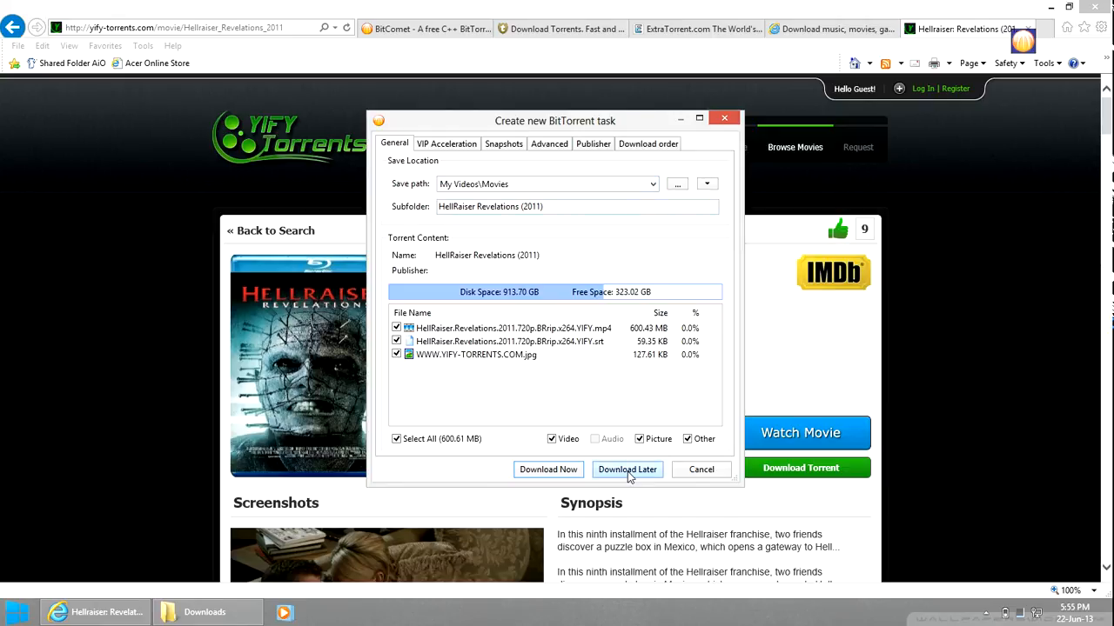
{"action": "left_click", "coordinate": [626, 470]}
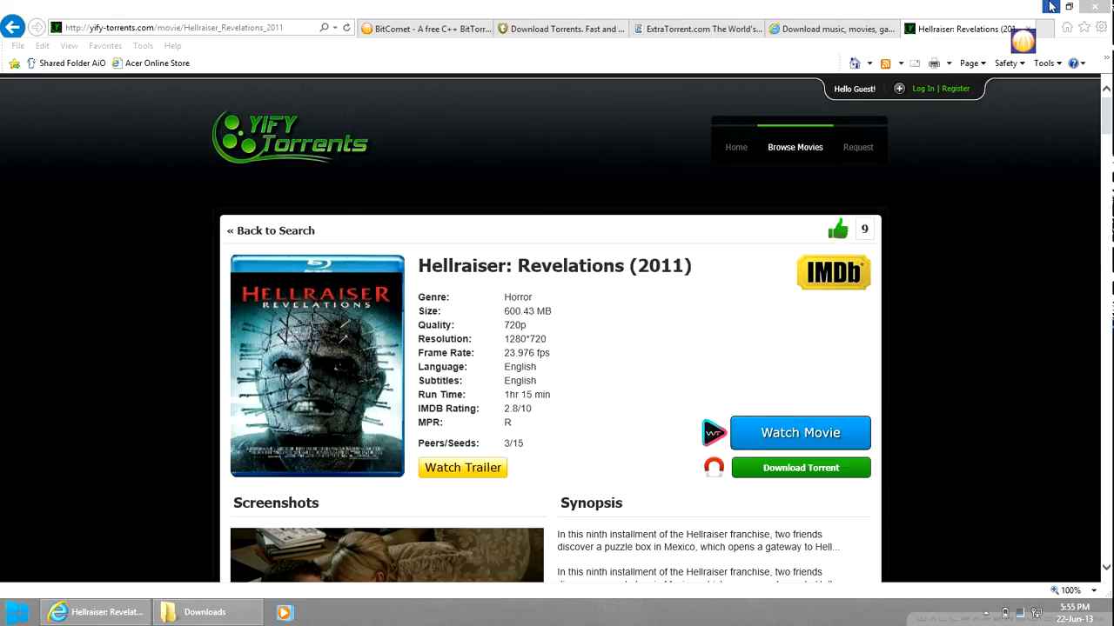